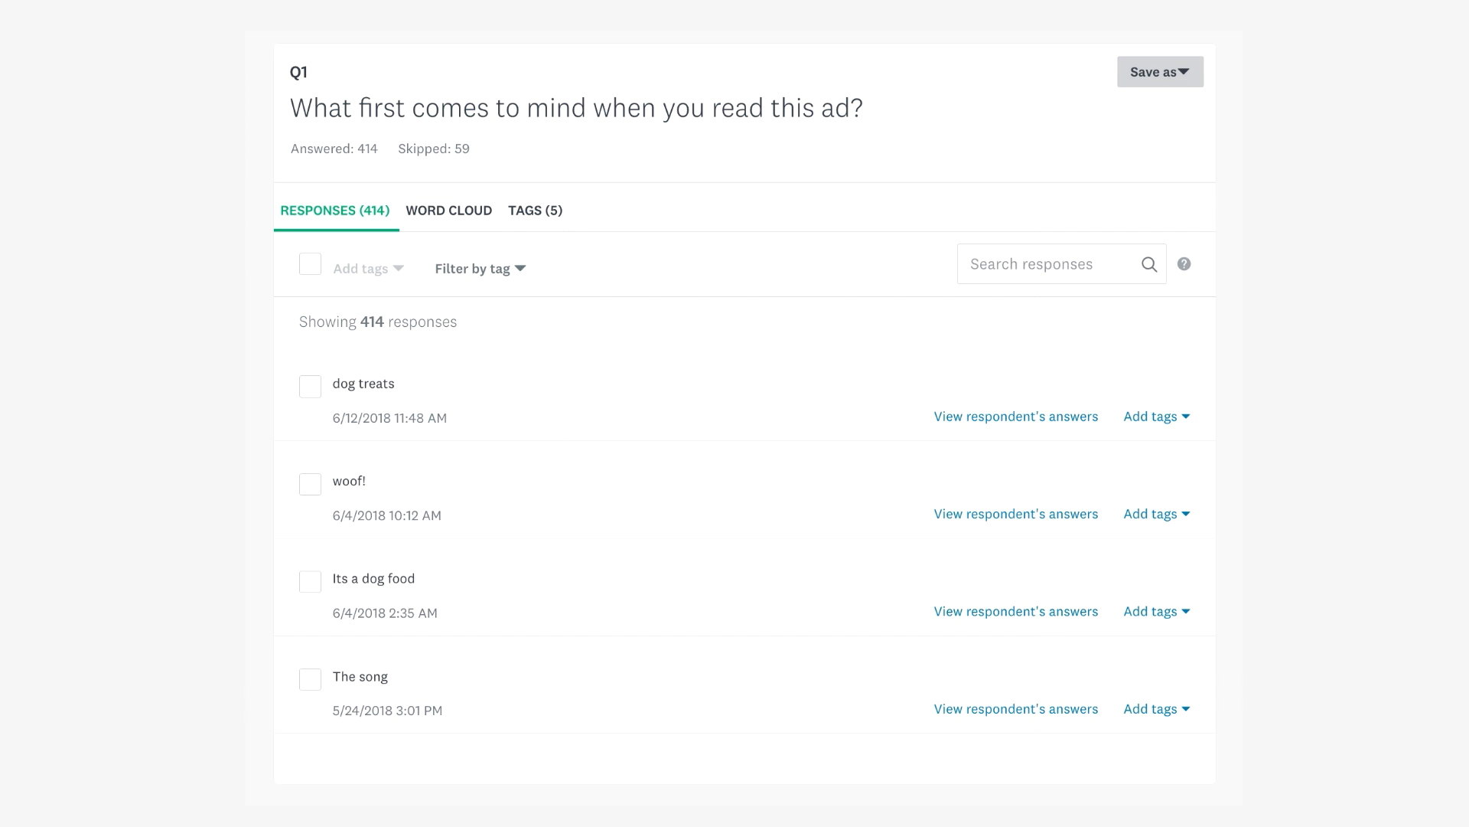
Show the Q1 question summary with its 414 open-ended responses for the PuppyLove survey
{"action": "left_click", "coordinate": [450, 210]}
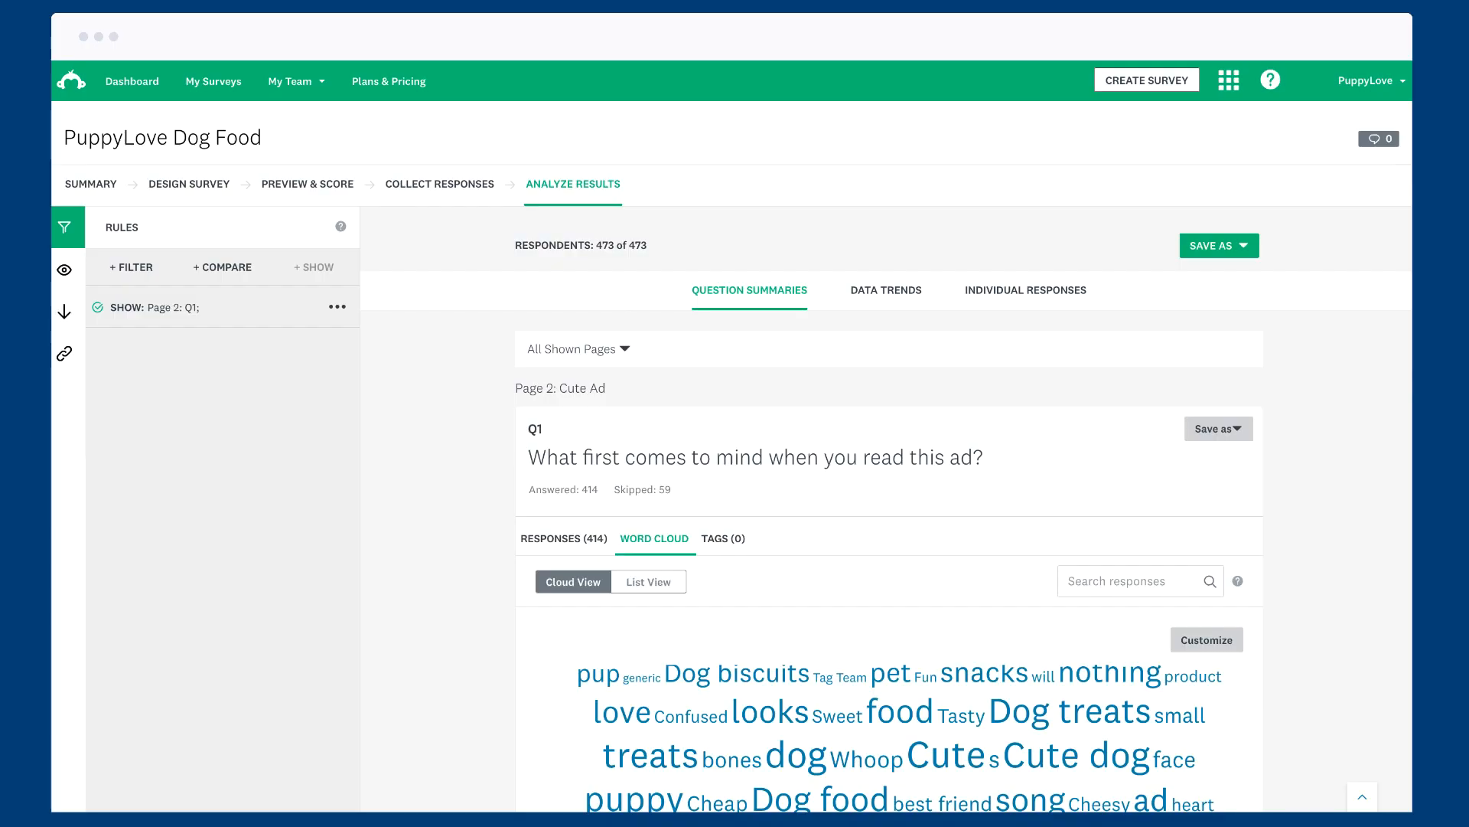
{"action": "scroll", "scroll_direction": "down", "scroll_amount": 3}
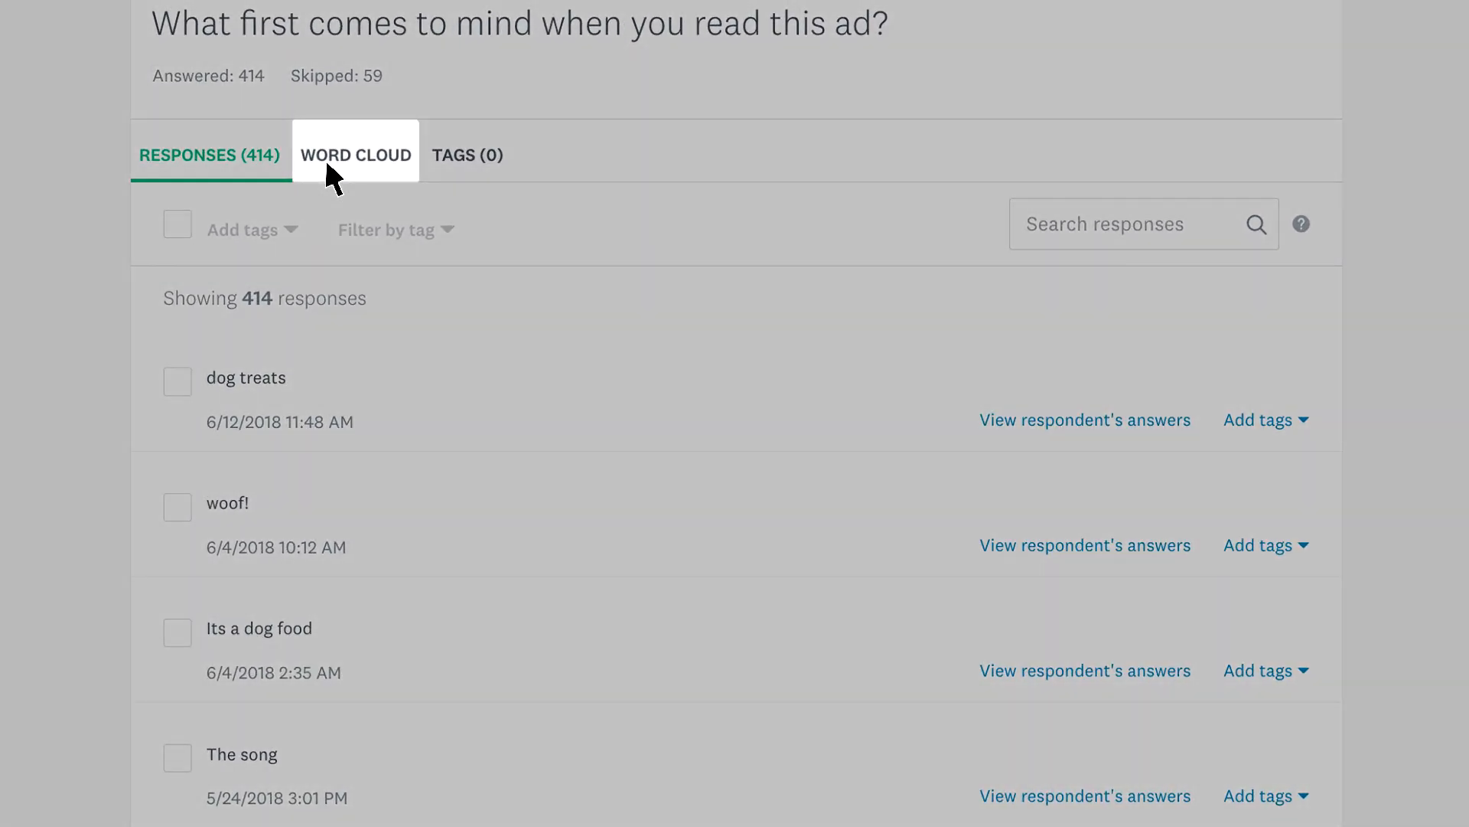
Switch Q1 from the answer list to its word cloud view
{"action": "left_click", "coordinate": [355, 154]}
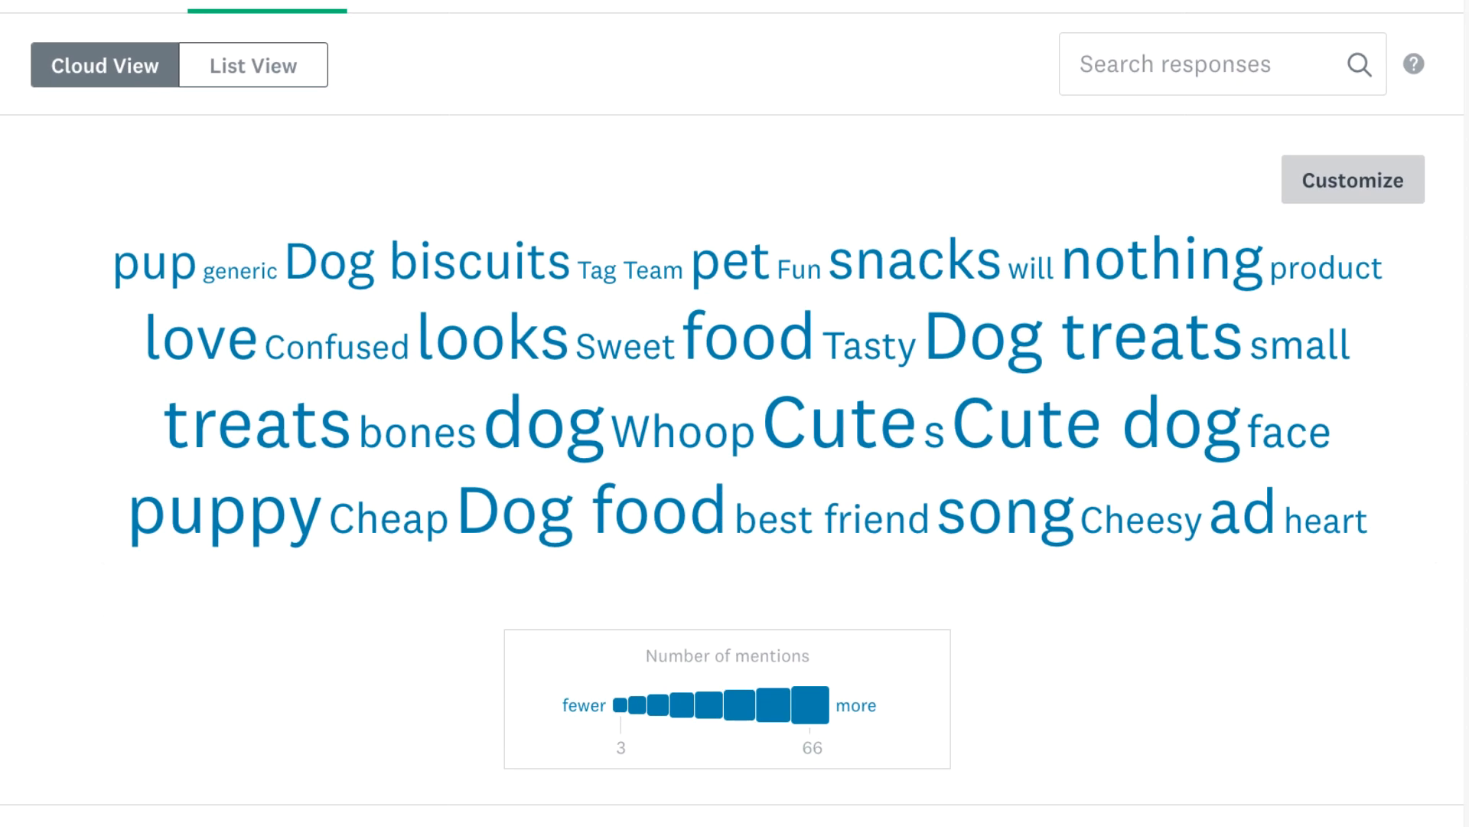
{"action": "mouse_move", "coordinate": [422, 275]}
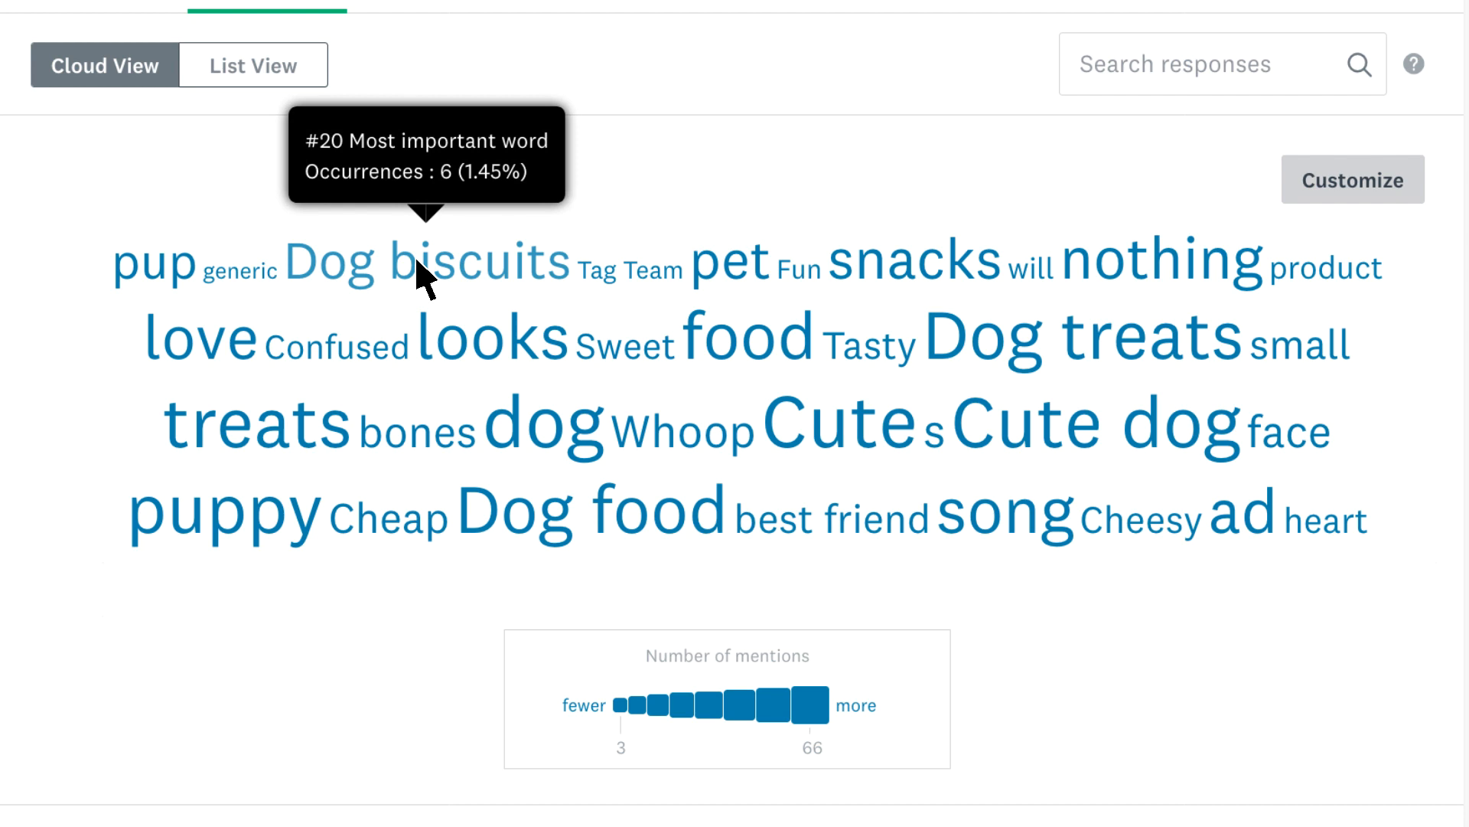
{"action": "mouse_move", "coordinate": [423, 186]}
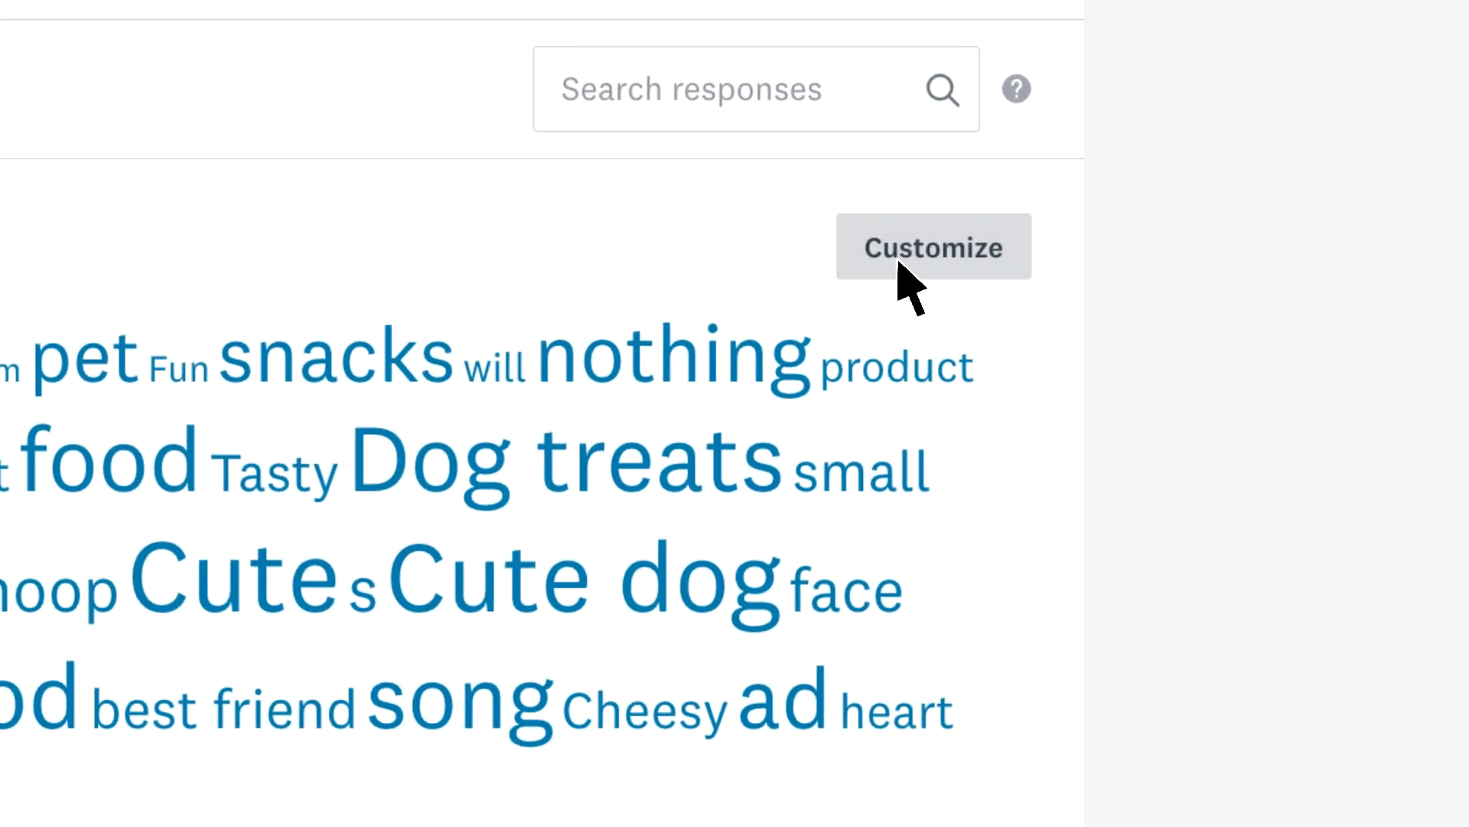
Customise the word cloud to a single green colour with a minimum of 10 mentions, and save
{"action": "left_click", "coordinate": [933, 247]}
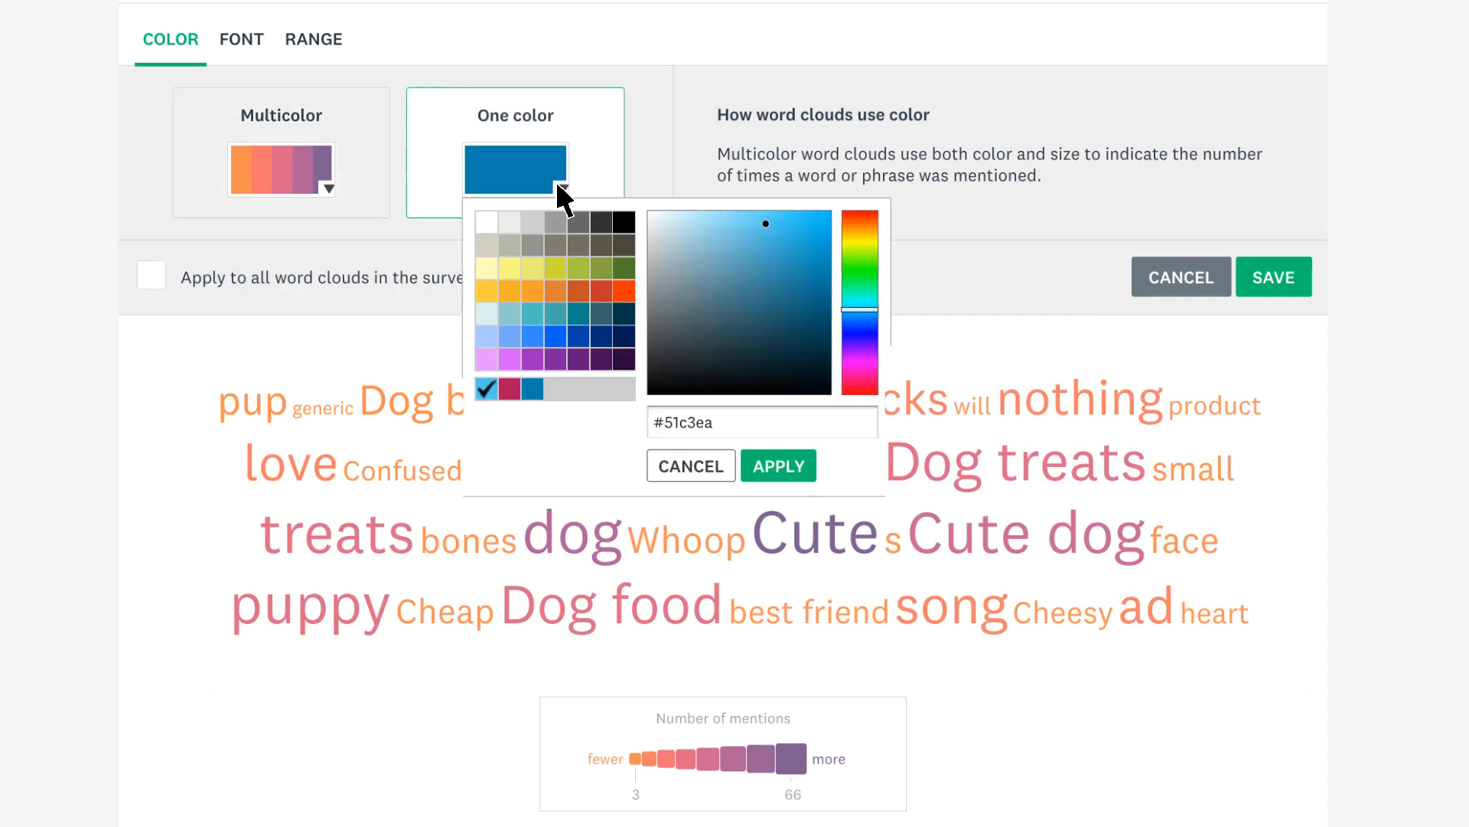
{"action": "left_click", "coordinate": [777, 465]}
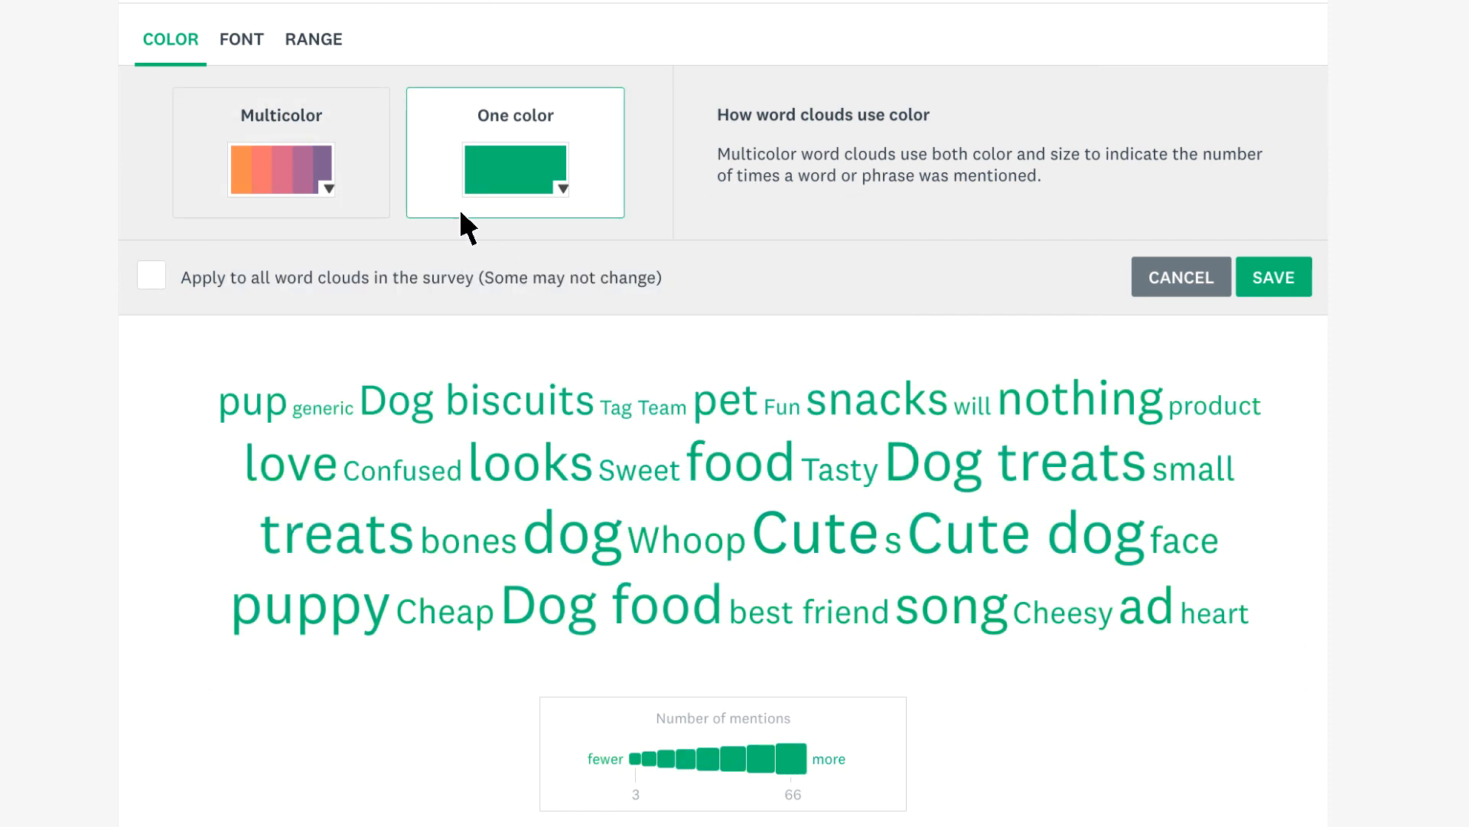
{"action": "left_click", "coordinate": [242, 40]}
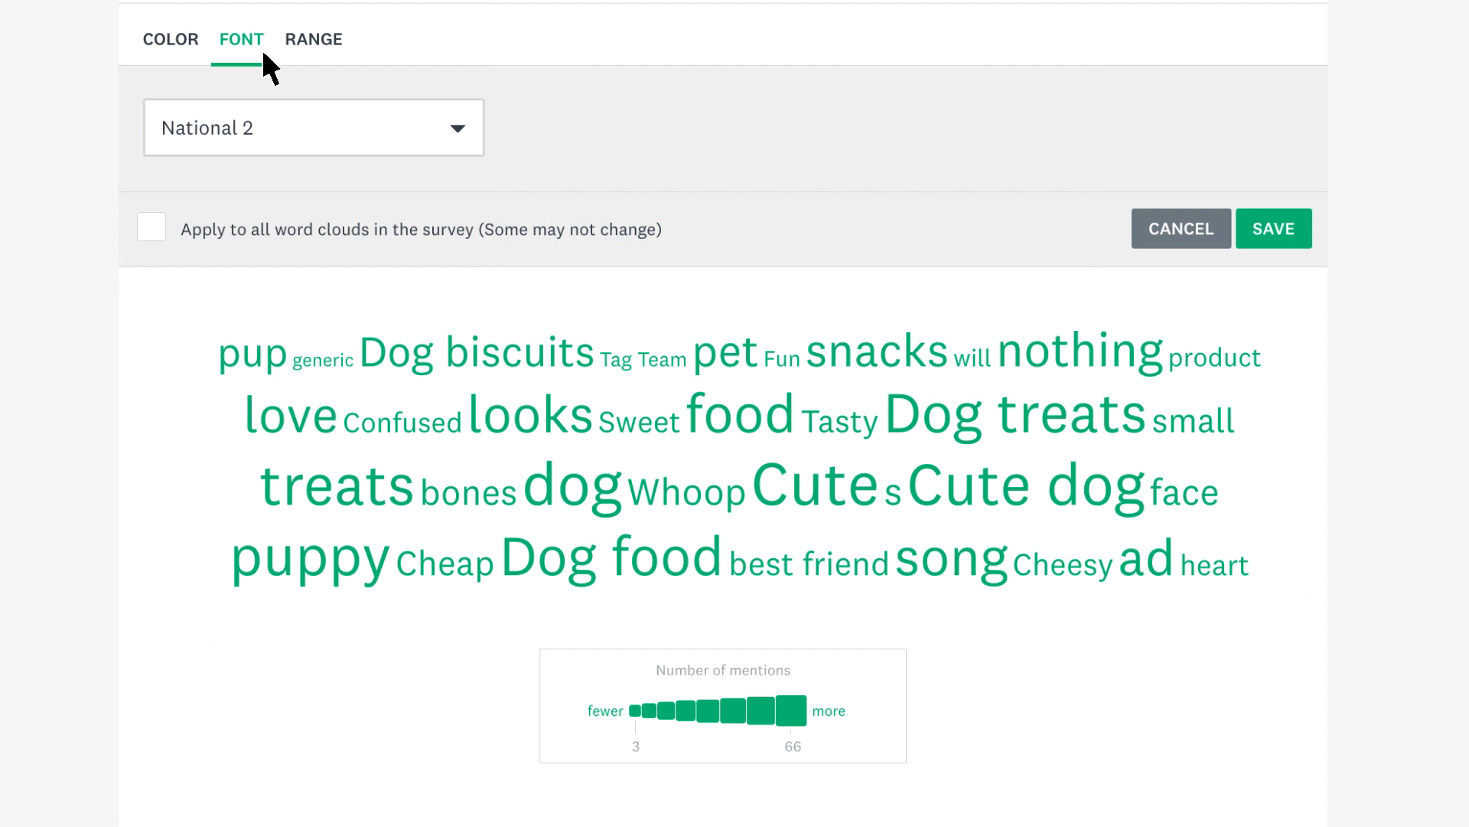
{"action": "left_click", "coordinate": [312, 40]}
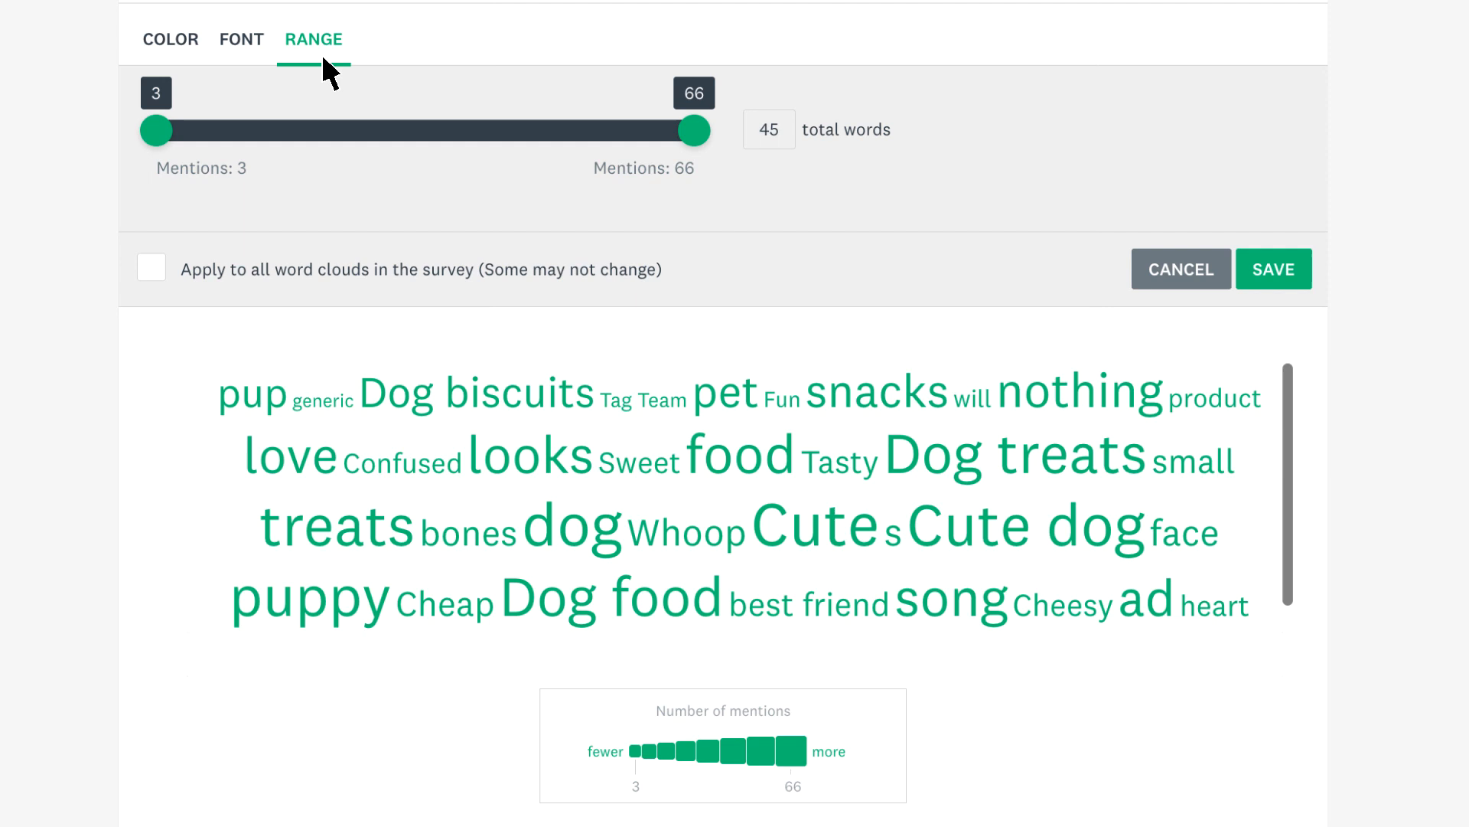
{"action": "left_click_drag", "start_coordinate": [156, 130], "coordinate": [207, 130]}
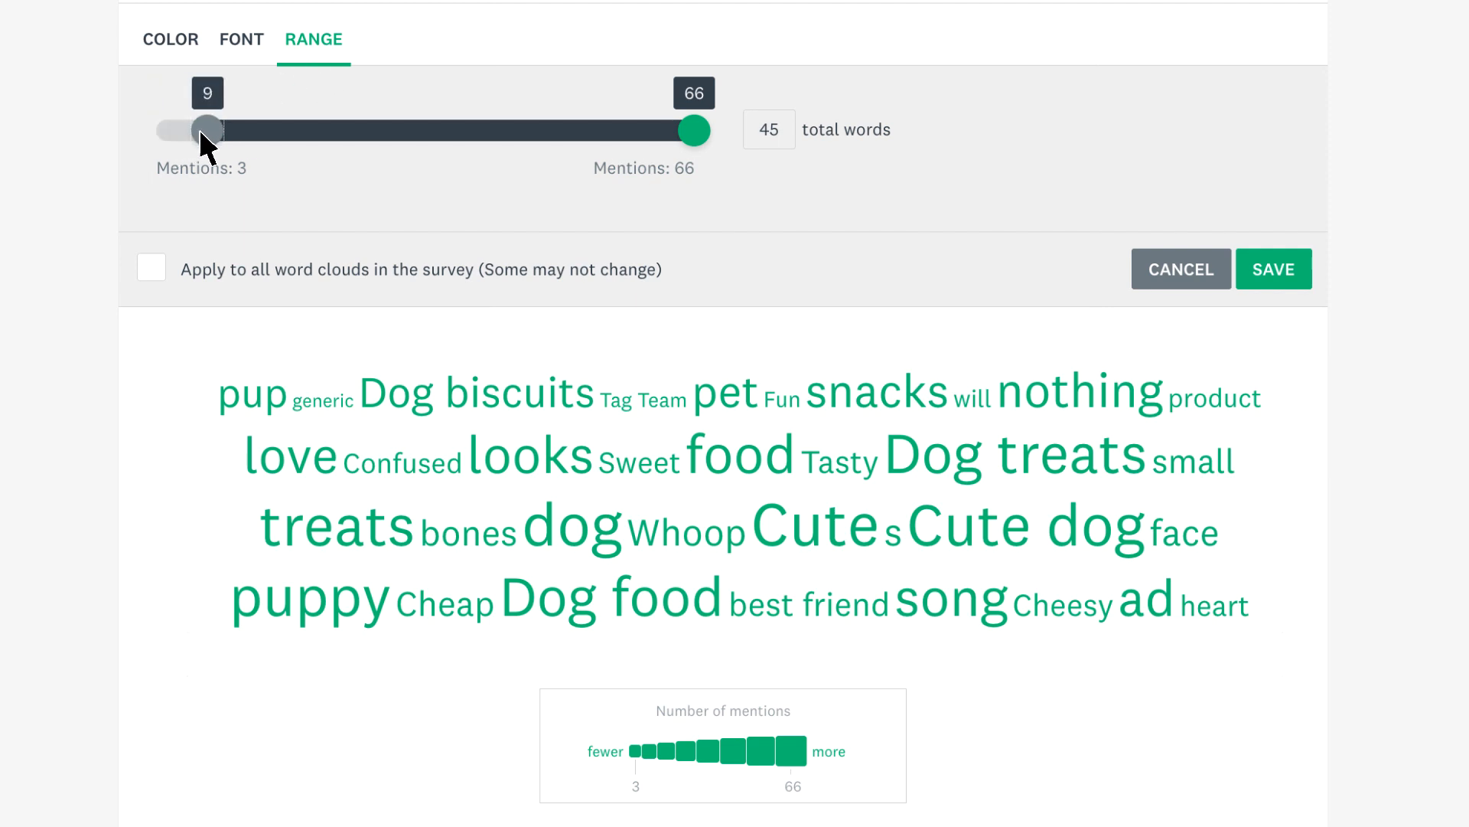
{"action": "left_click_drag", "start_coordinate": [207, 130], "coordinate": [216, 130]}
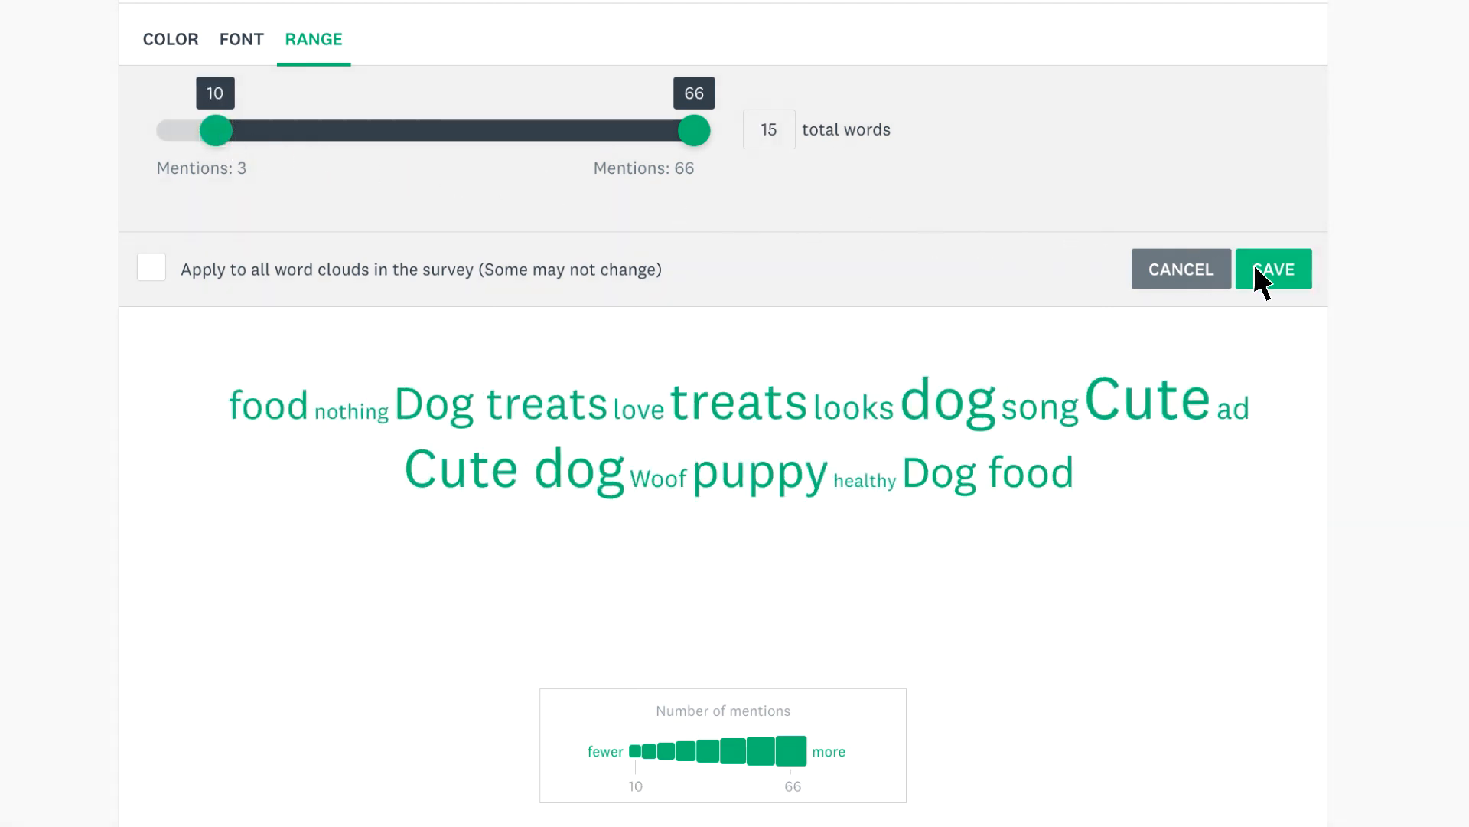
{"action": "left_click", "coordinate": [1273, 269]}
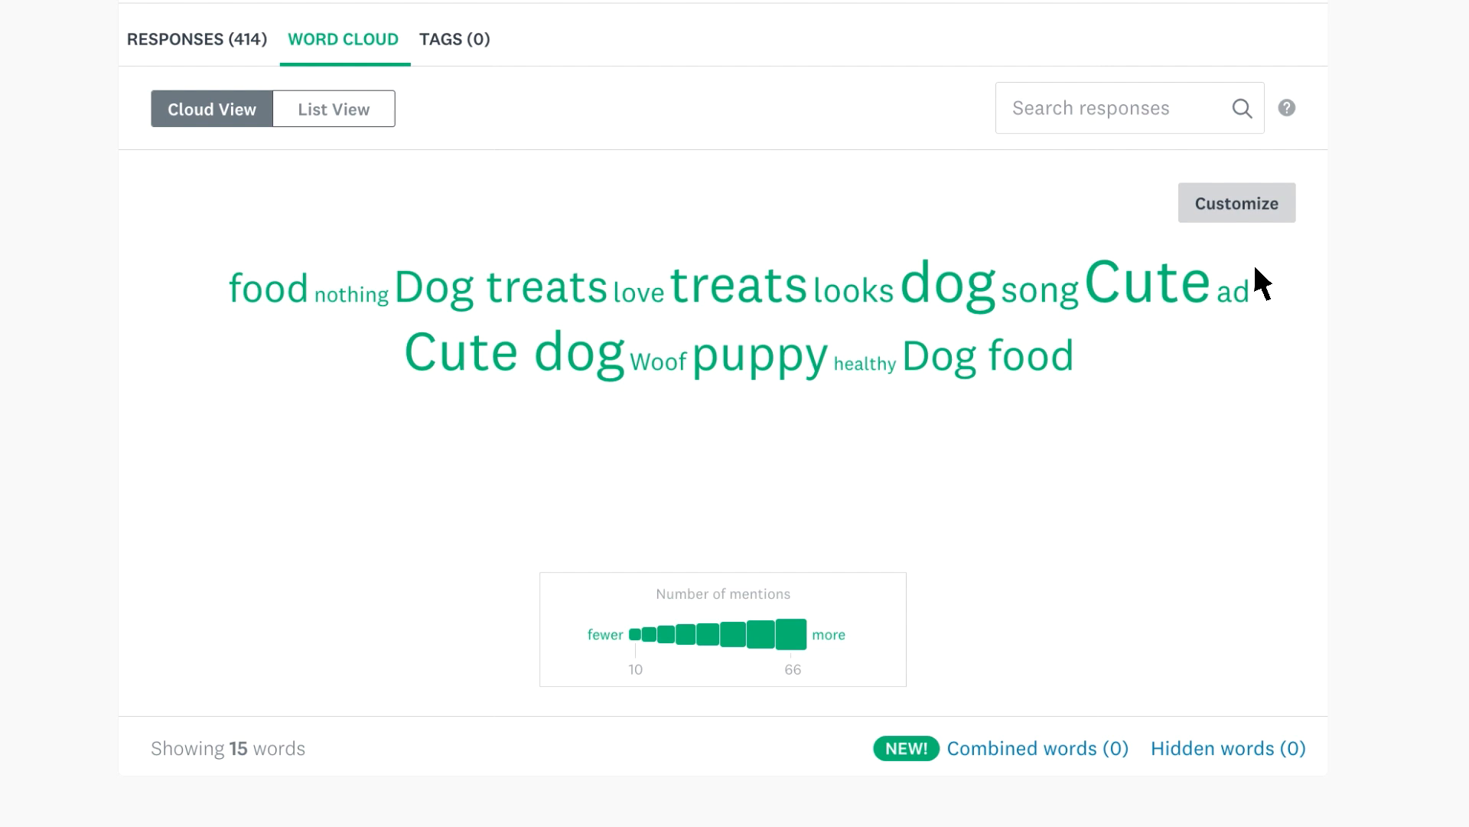
{"action": "mouse_move", "coordinate": [700, 361]}
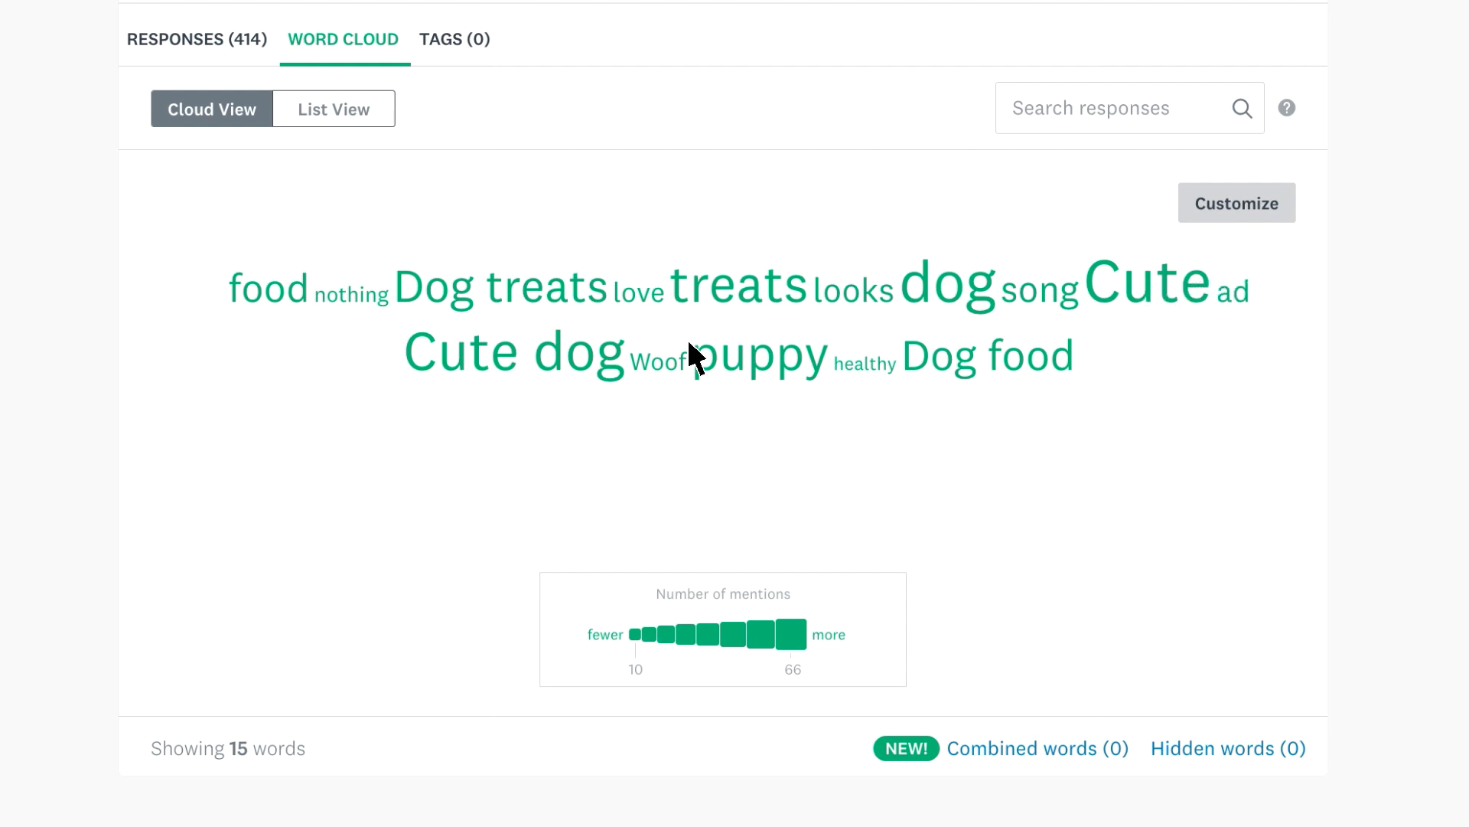
{"action": "mouse_move", "coordinate": [561, 379]}
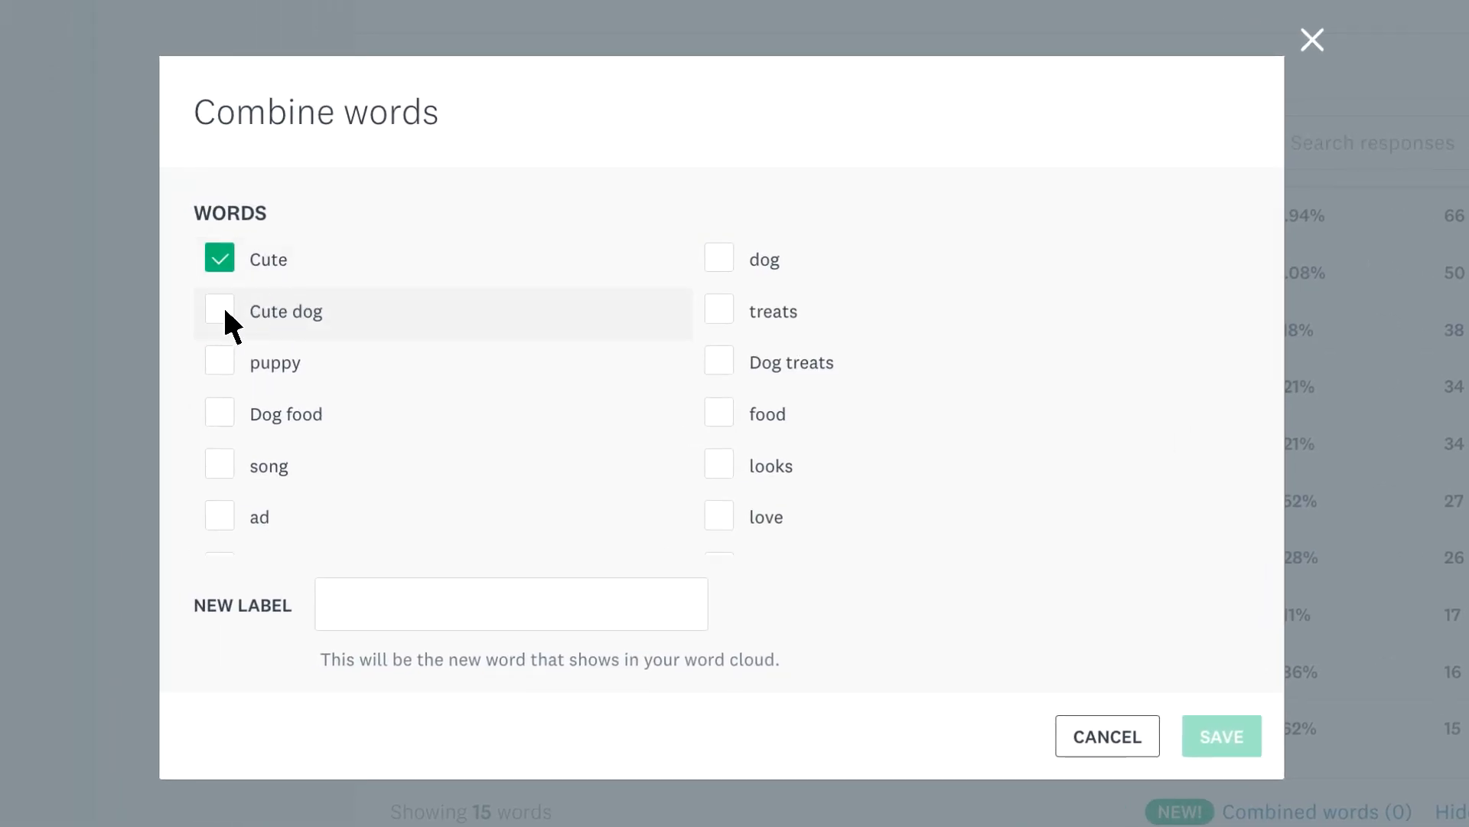
Combine Cute and Cute dog under the new label 'Cute pup' and save
{"action": "left_click", "coordinate": [219, 309]}
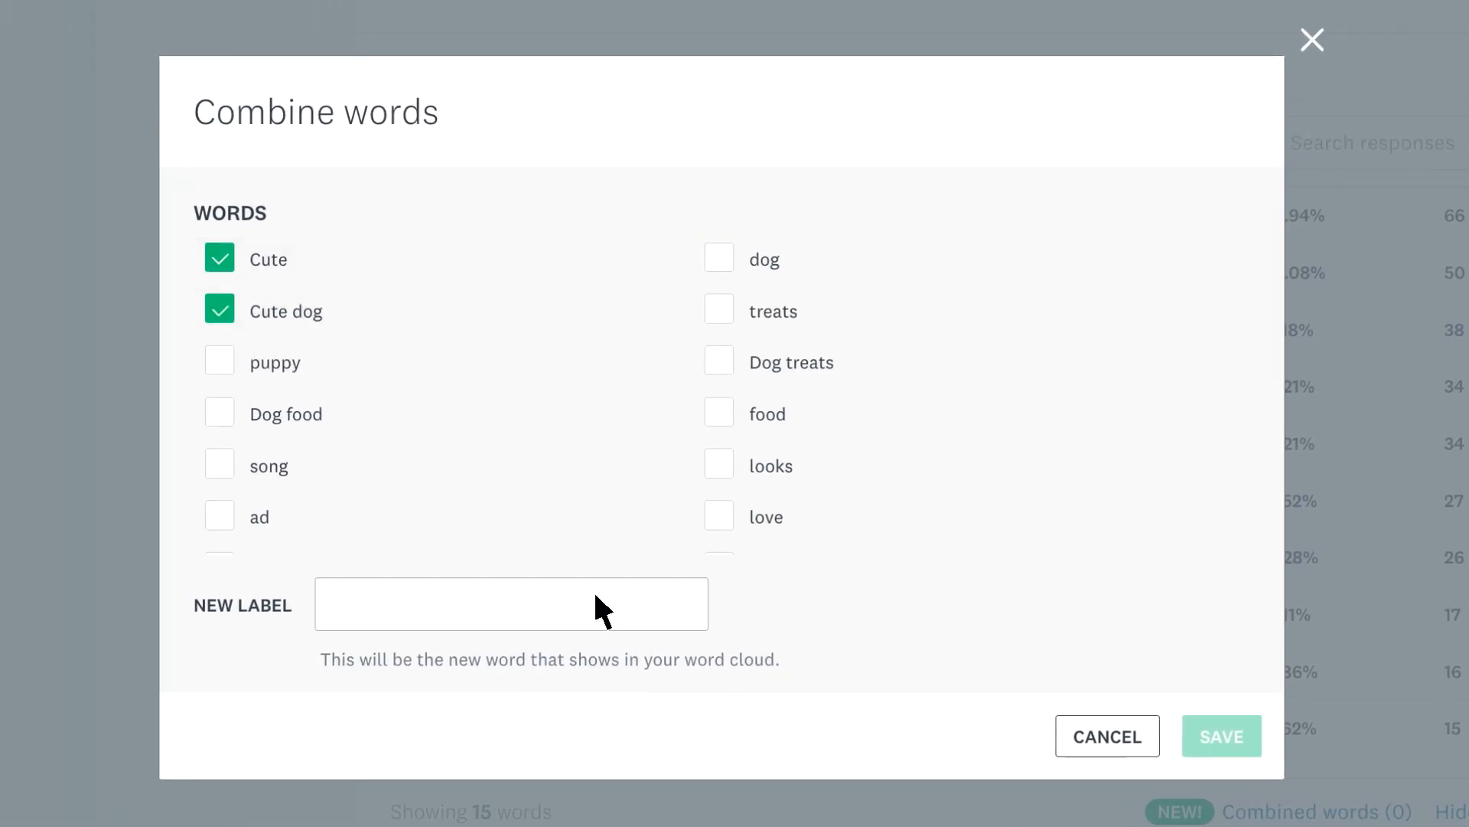
{"action": "type", "text": "Cute pup"}
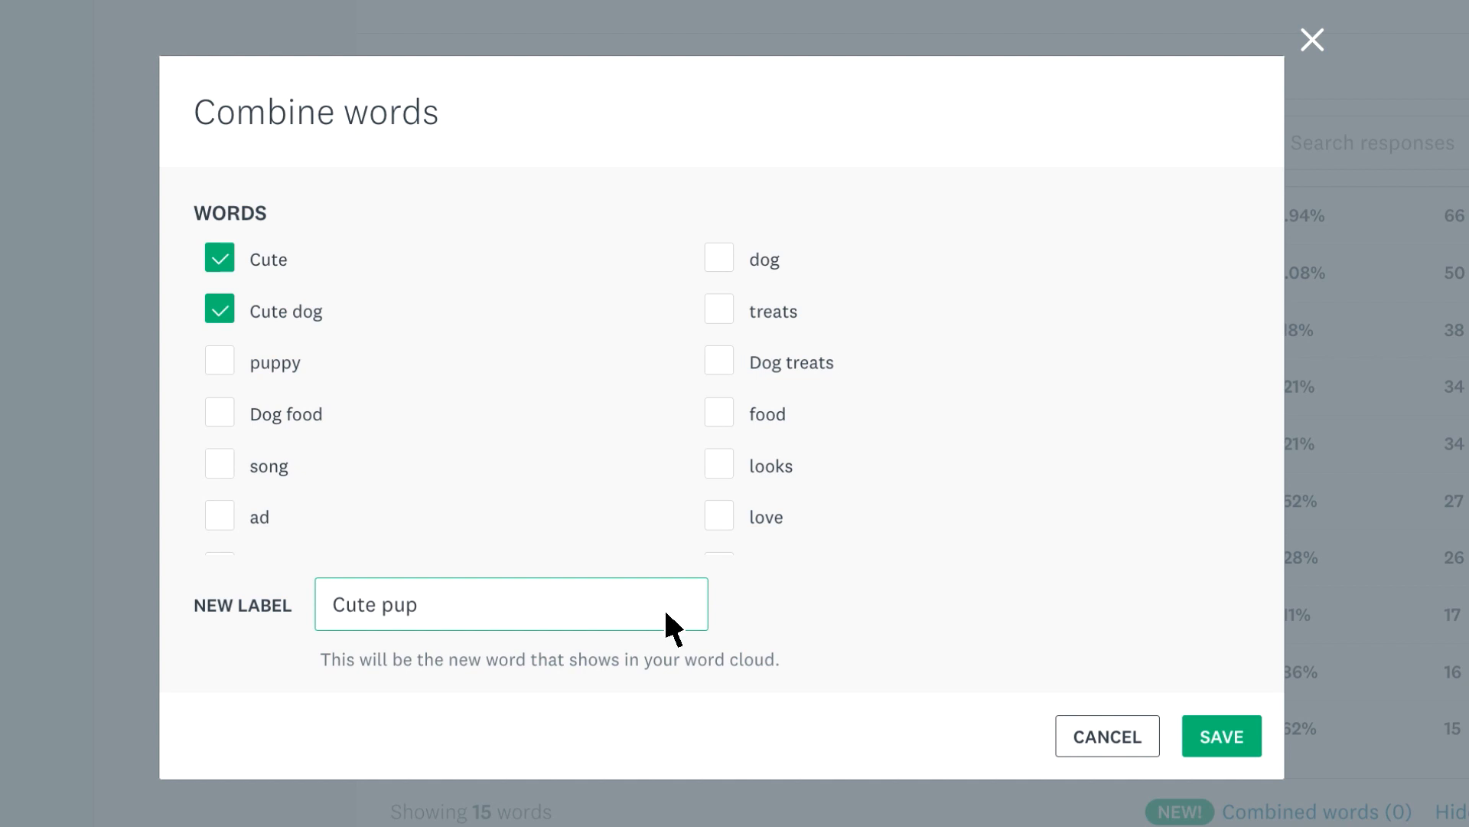
{"action": "left_click", "coordinate": [1222, 735]}
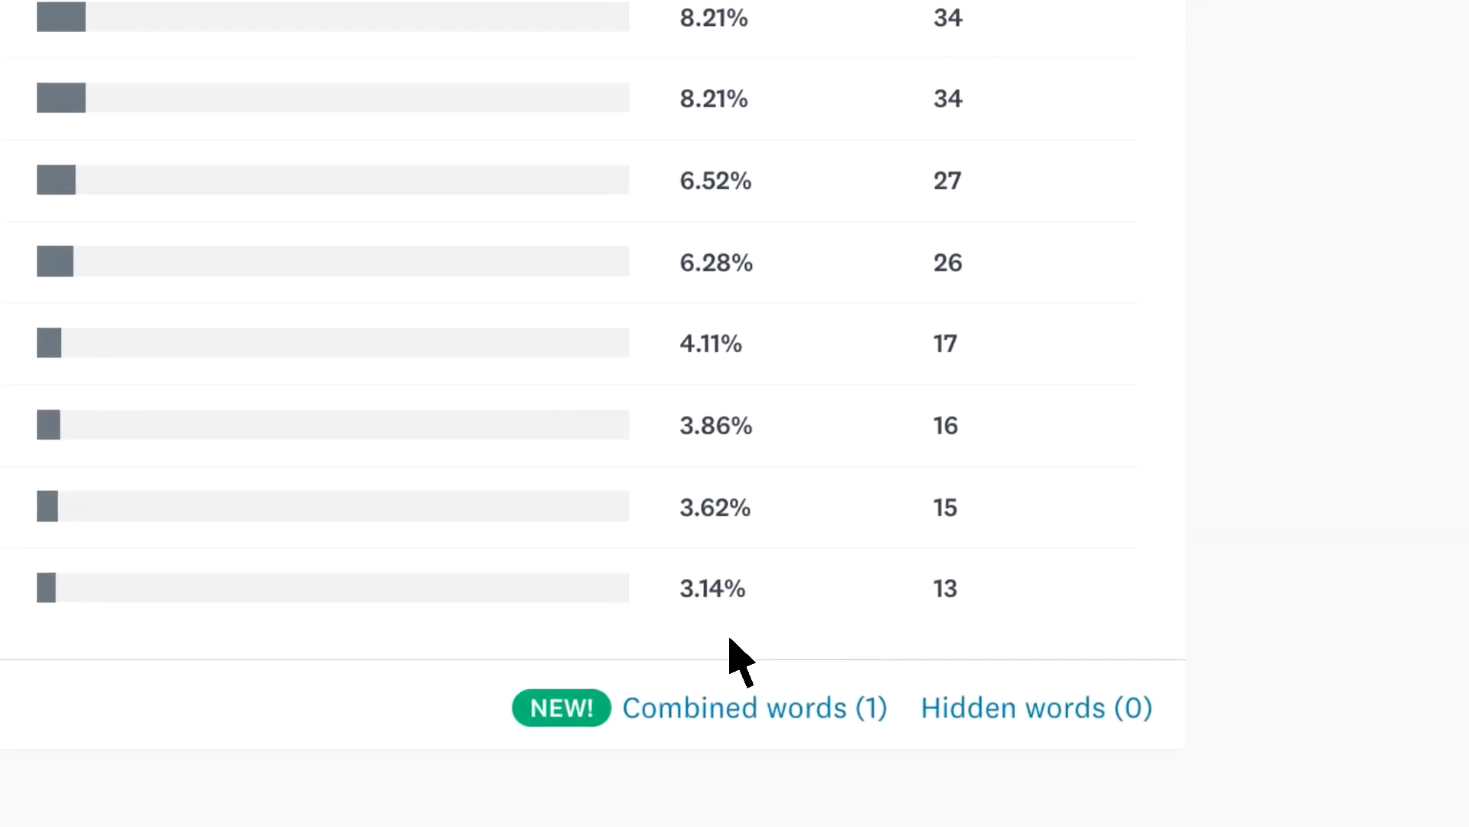
Hide the word 'song' from the Q1 word cloud
{"action": "left_click", "coordinate": [1035, 707]}
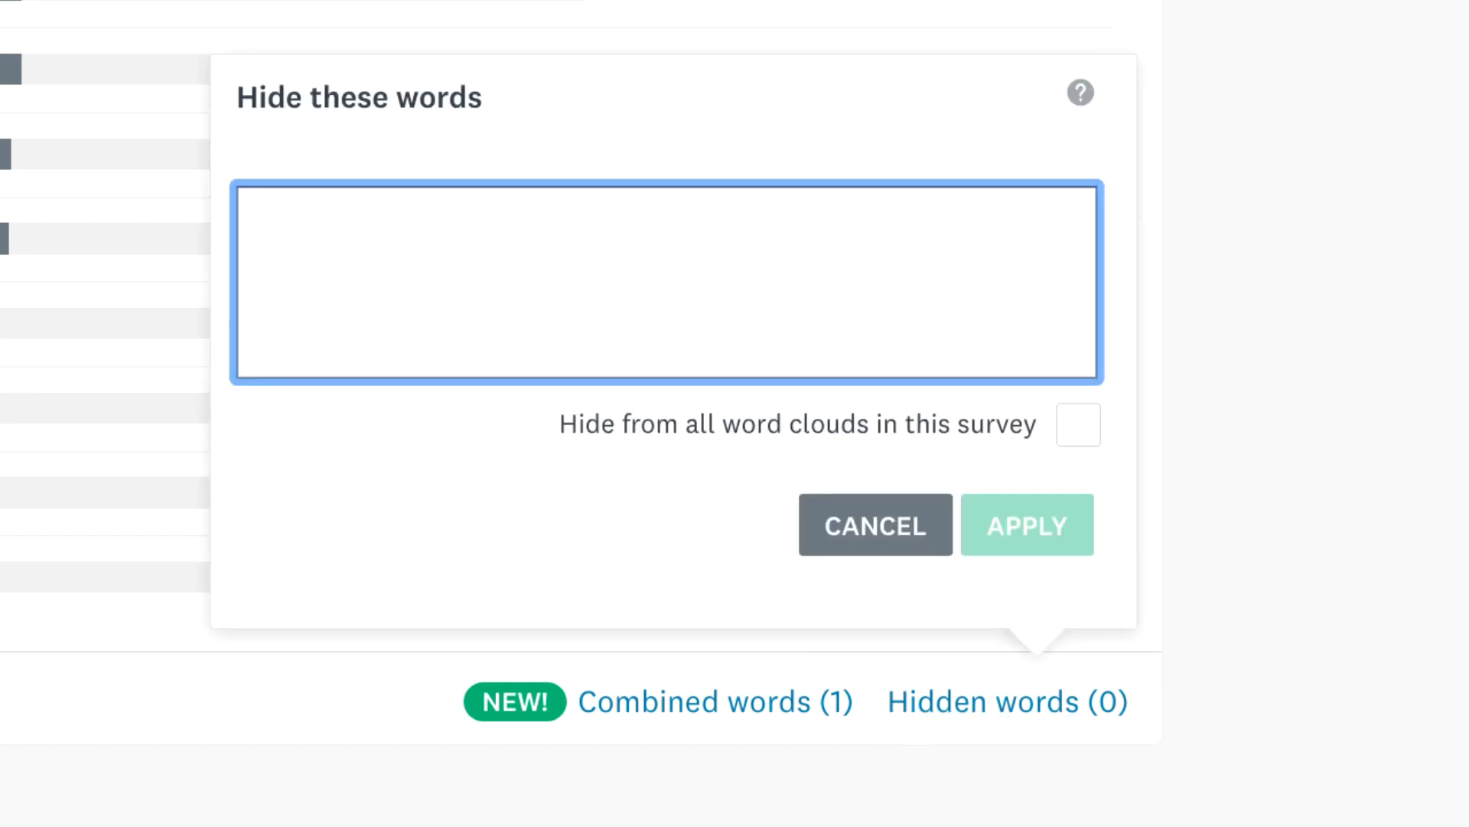
{"action": "type", "text": "song"}
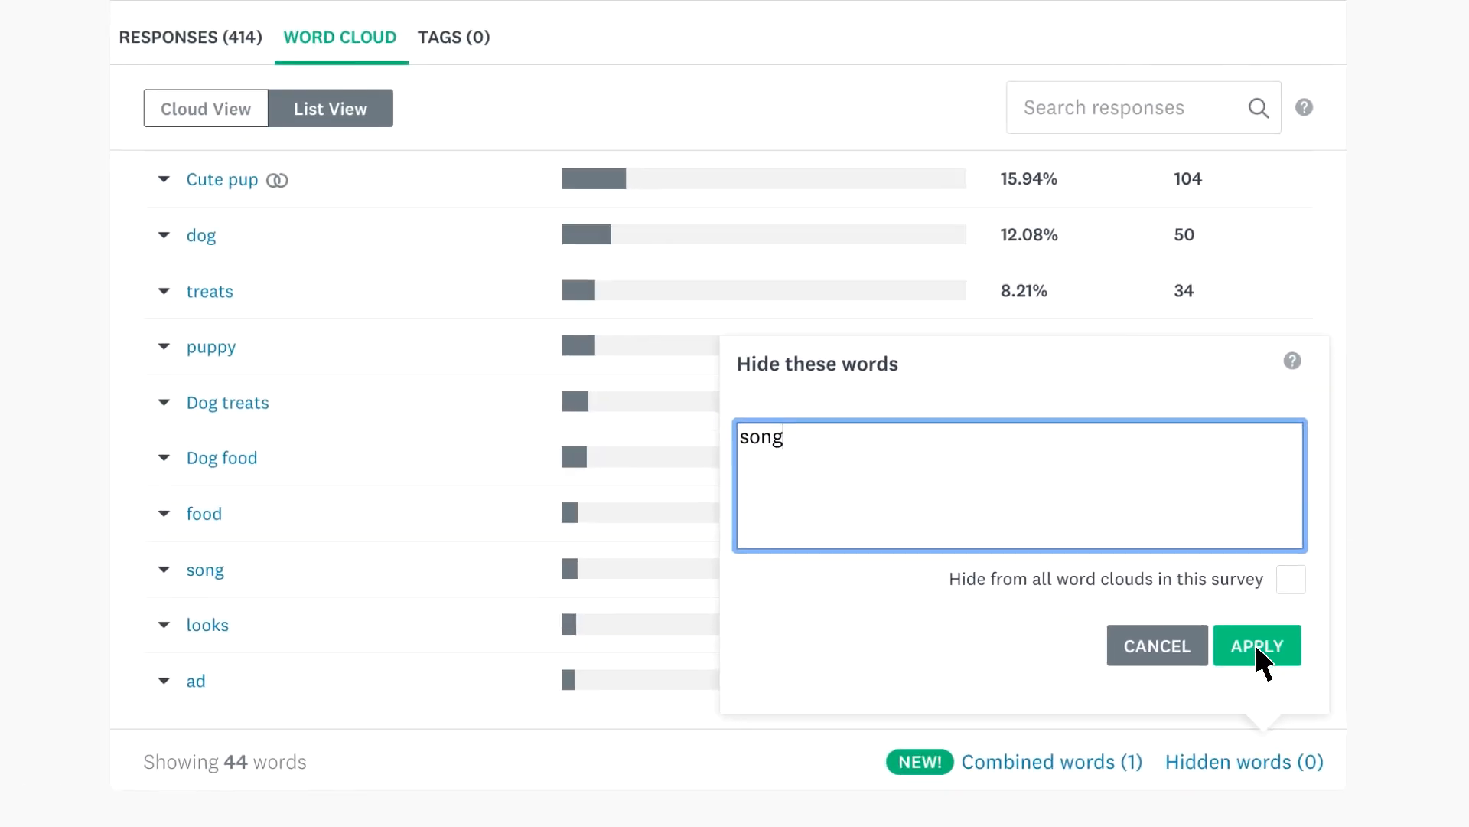
{"action": "left_click", "coordinate": [1258, 645]}
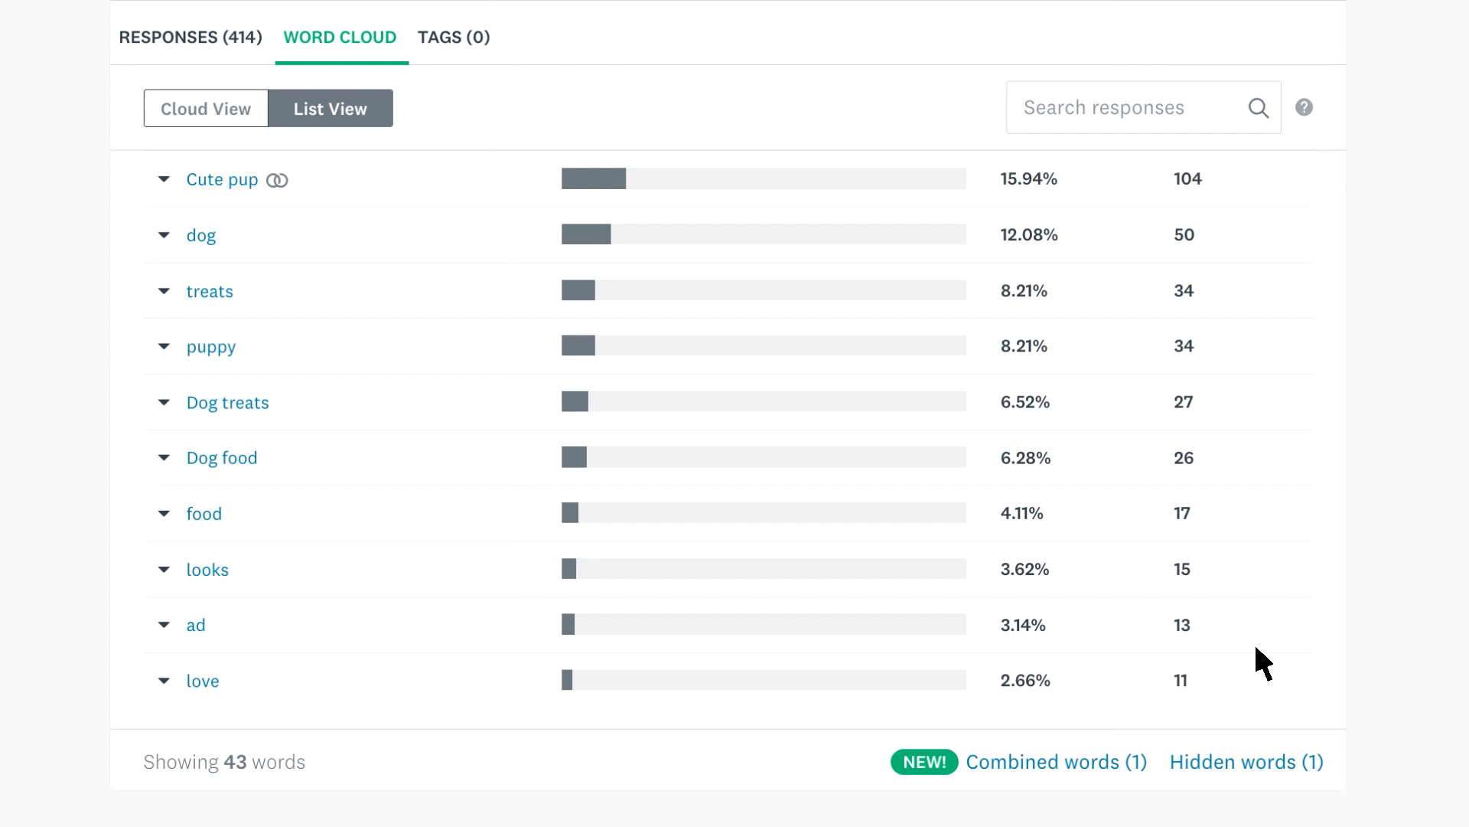
{"action": "mouse_move", "coordinate": [1142, 615]}
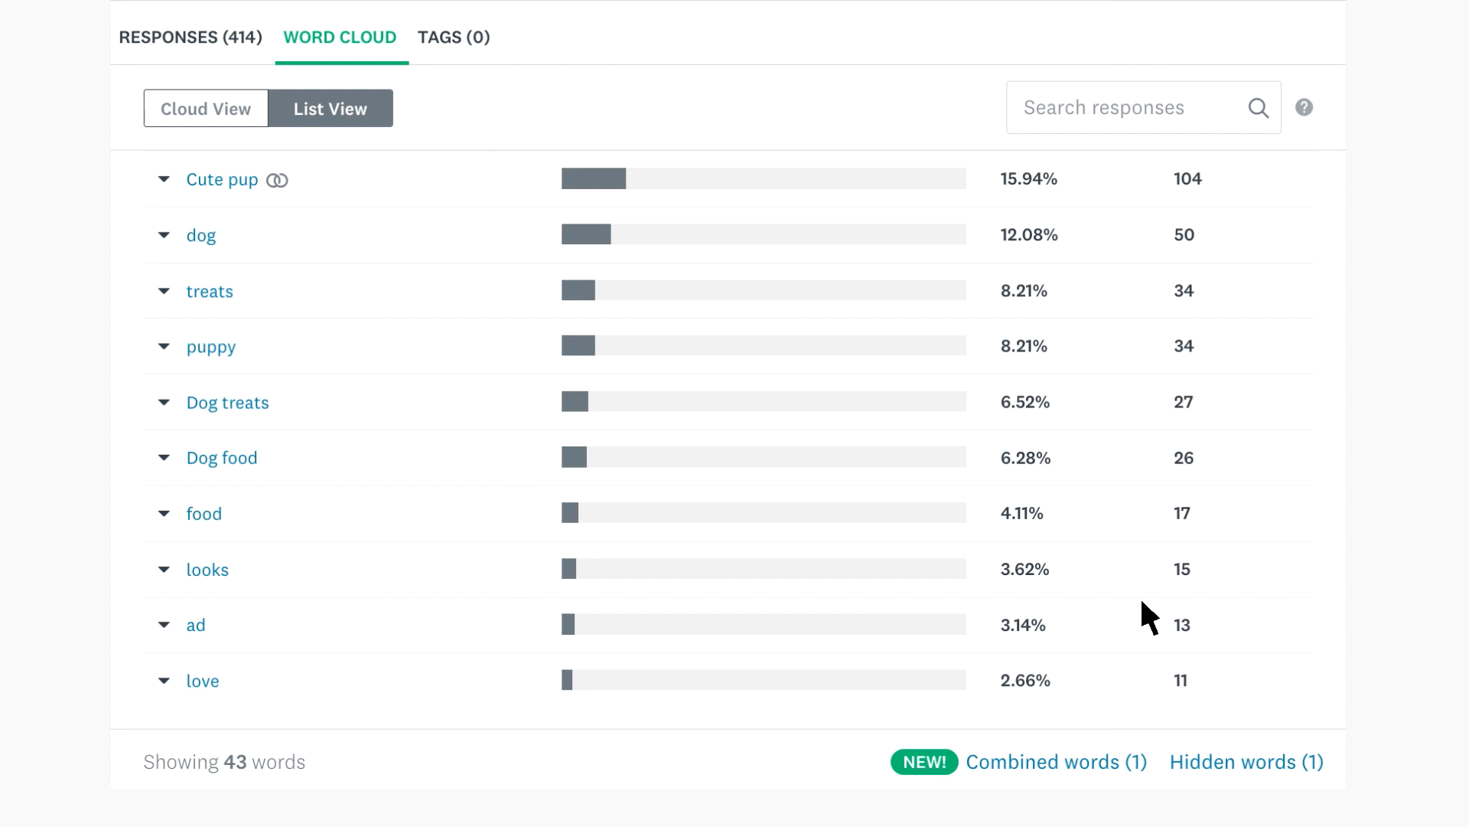
{"action": "mouse_move", "coordinate": [202, 237]}
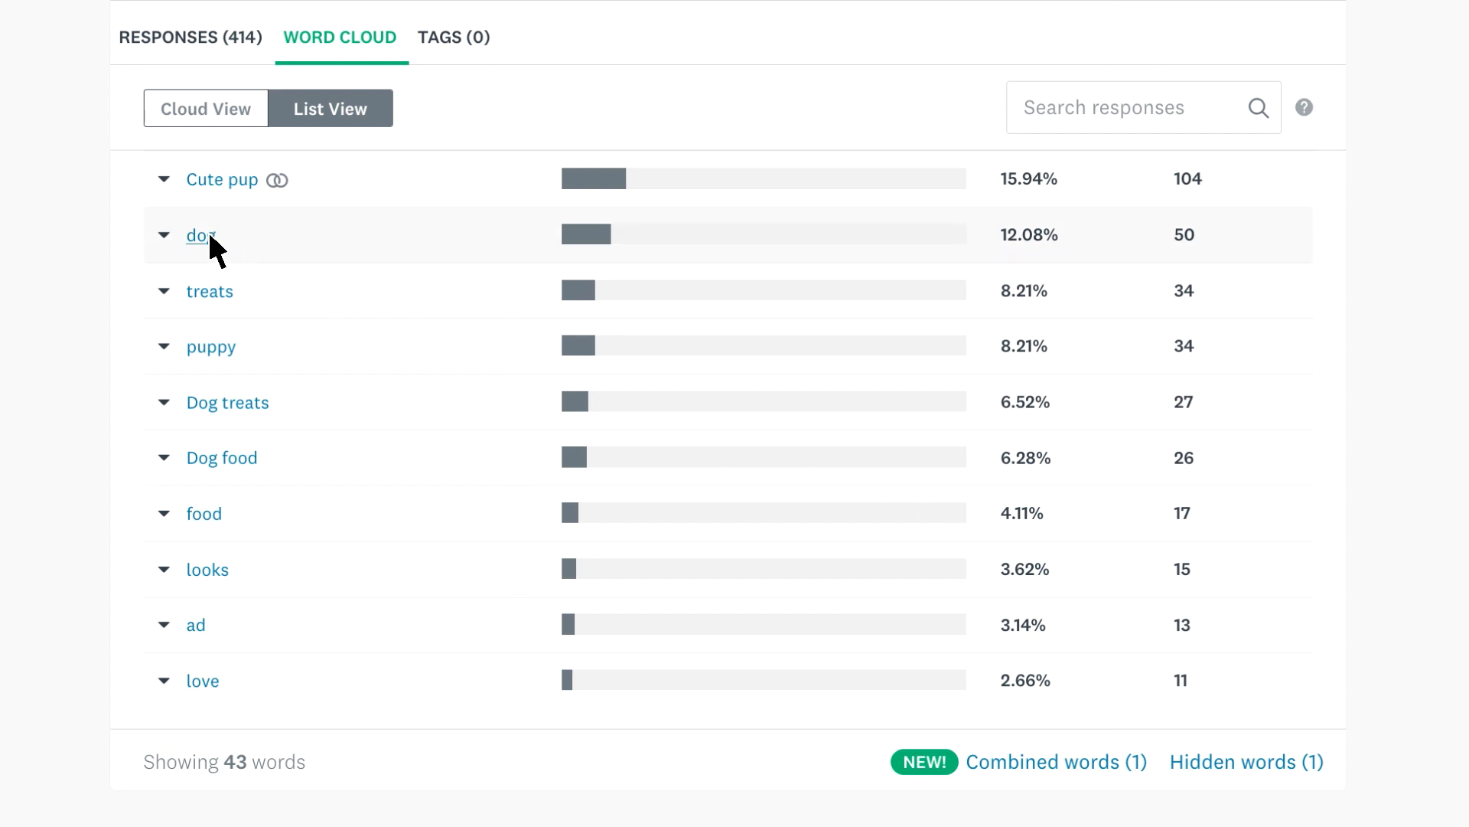
Filter responses to the 151 mentioning dog, then clear the filter back to all 414
{"action": "left_click", "coordinate": [199, 234]}
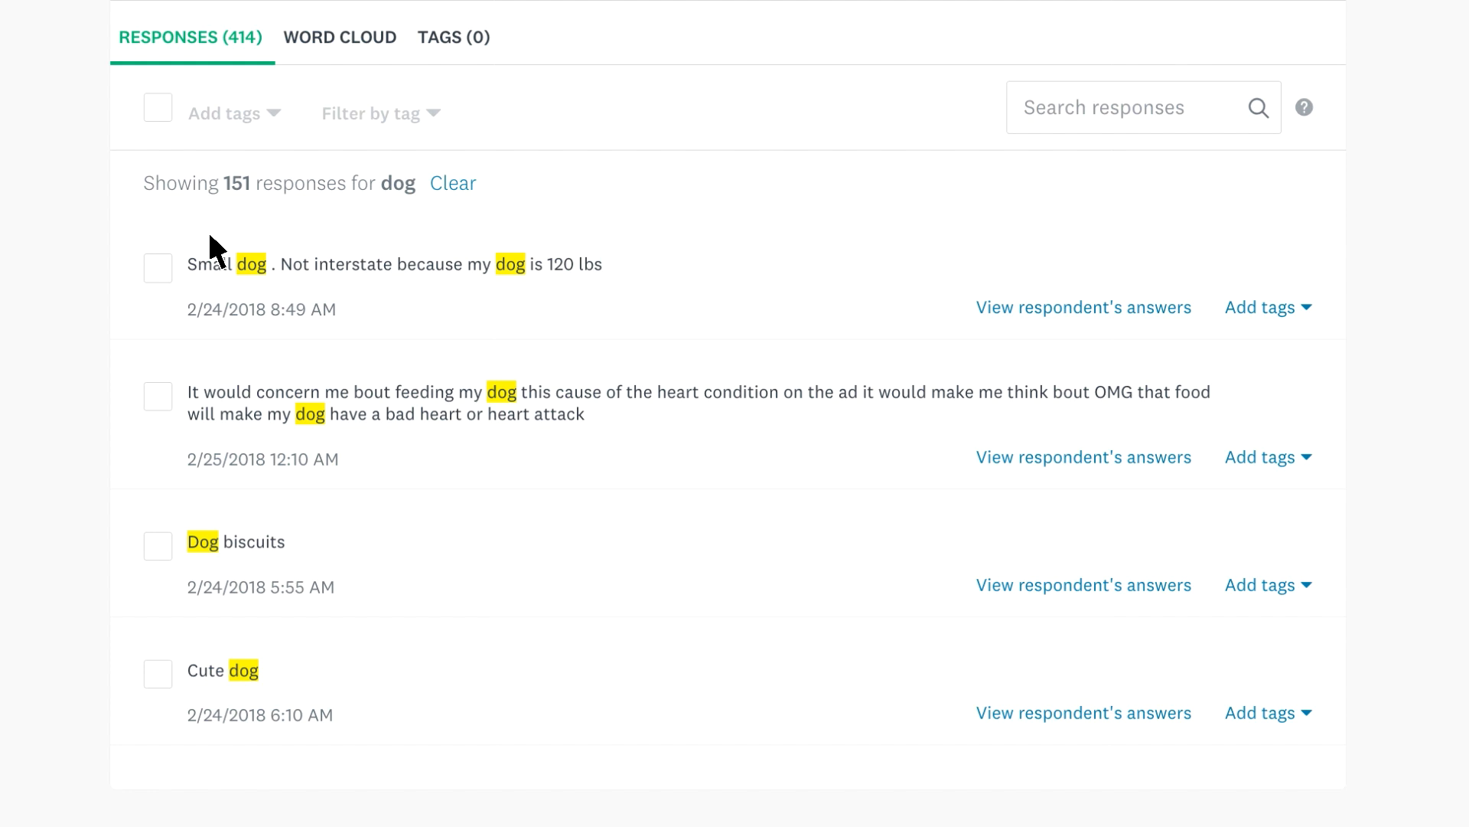
{"action": "mouse_move", "coordinate": [453, 184]}
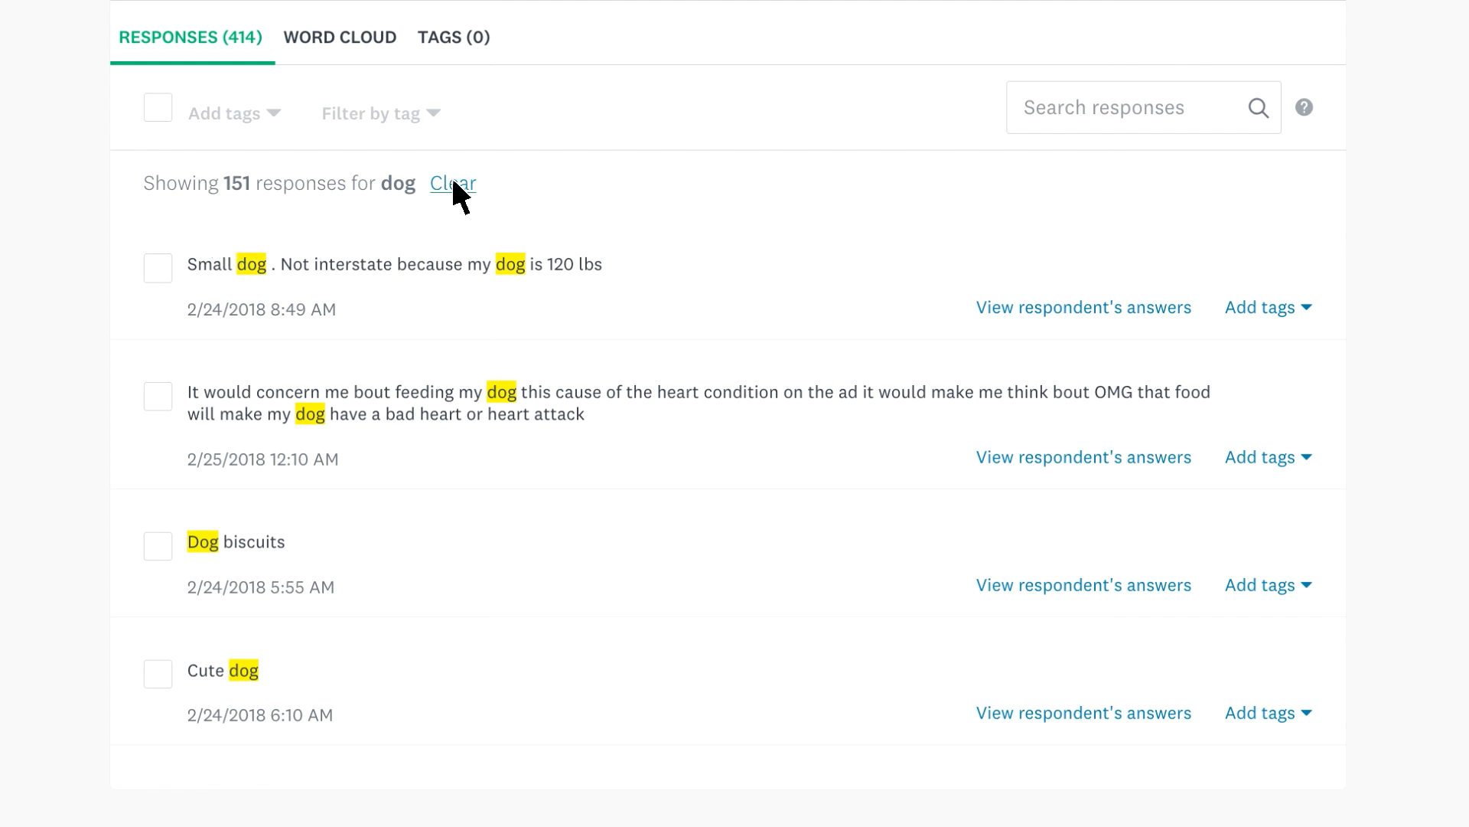
{"action": "left_click", "coordinate": [451, 183]}
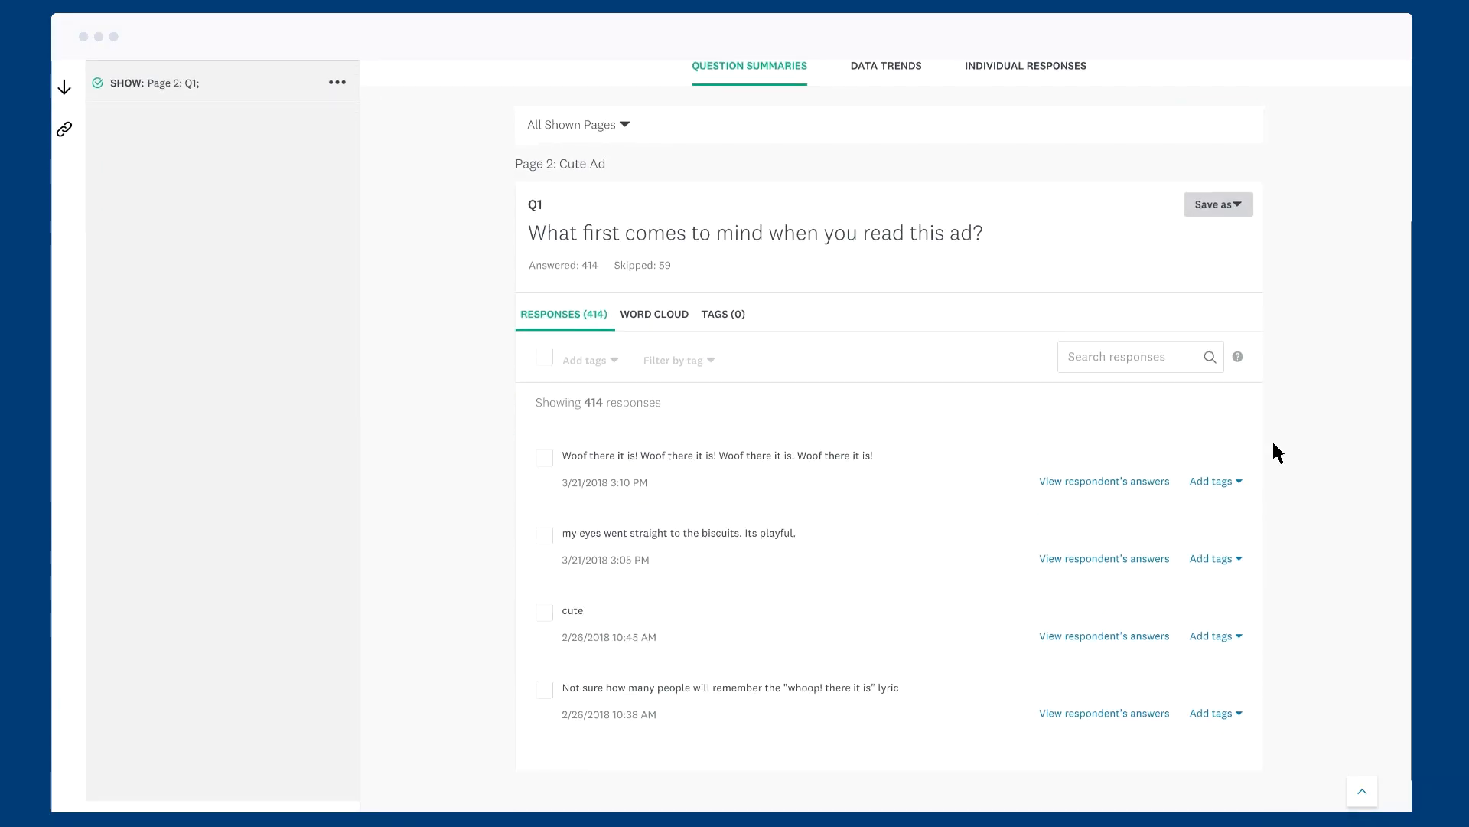
Tag the first response with a new orange 'Song reference' tag
{"action": "left_click", "coordinate": [1210, 481]}
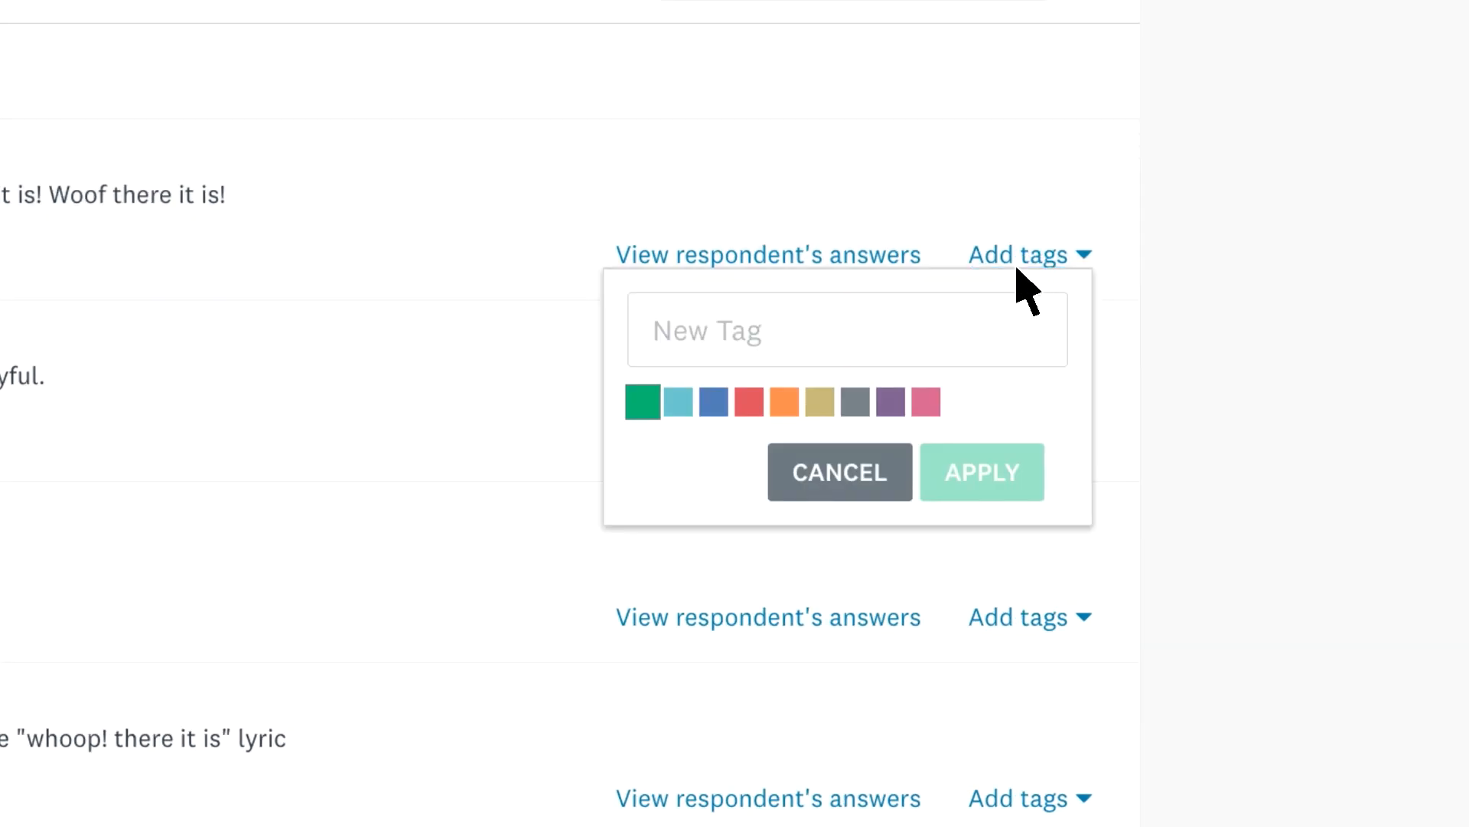
{"action": "type", "text": "Song reference"}
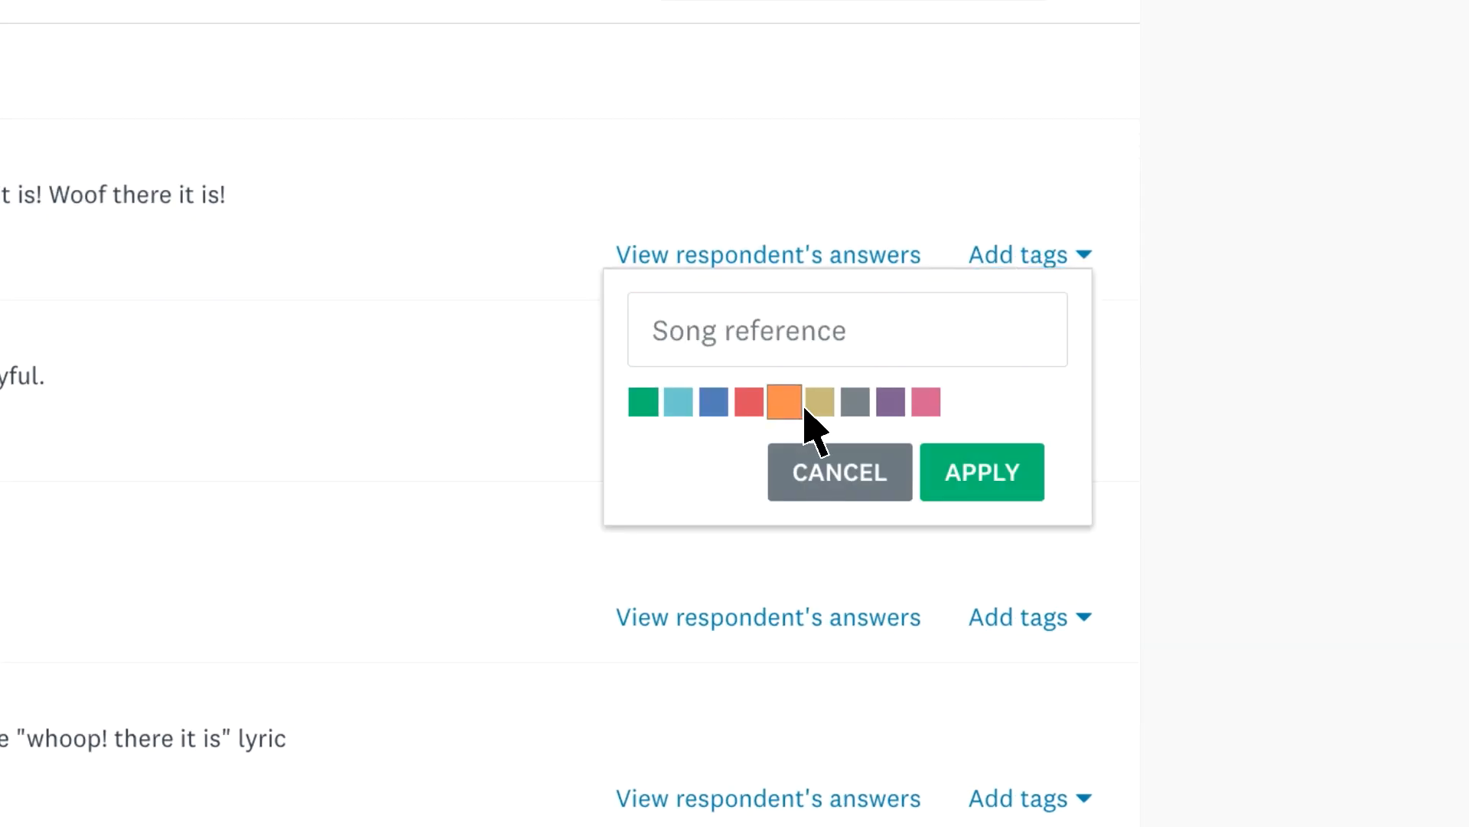
{"action": "left_click", "coordinate": [982, 471]}
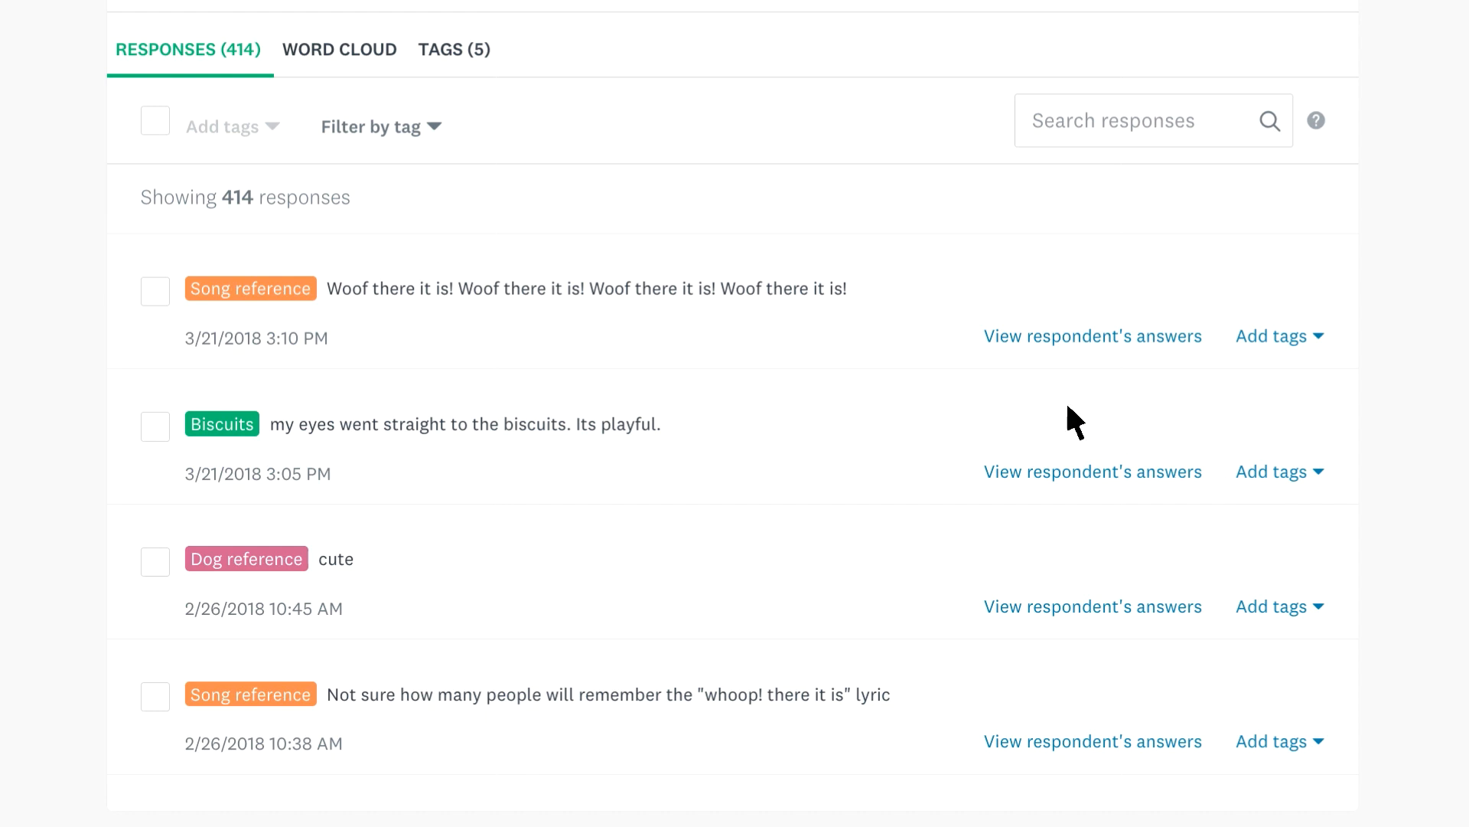
{"action": "left_click", "coordinate": [379, 126]}
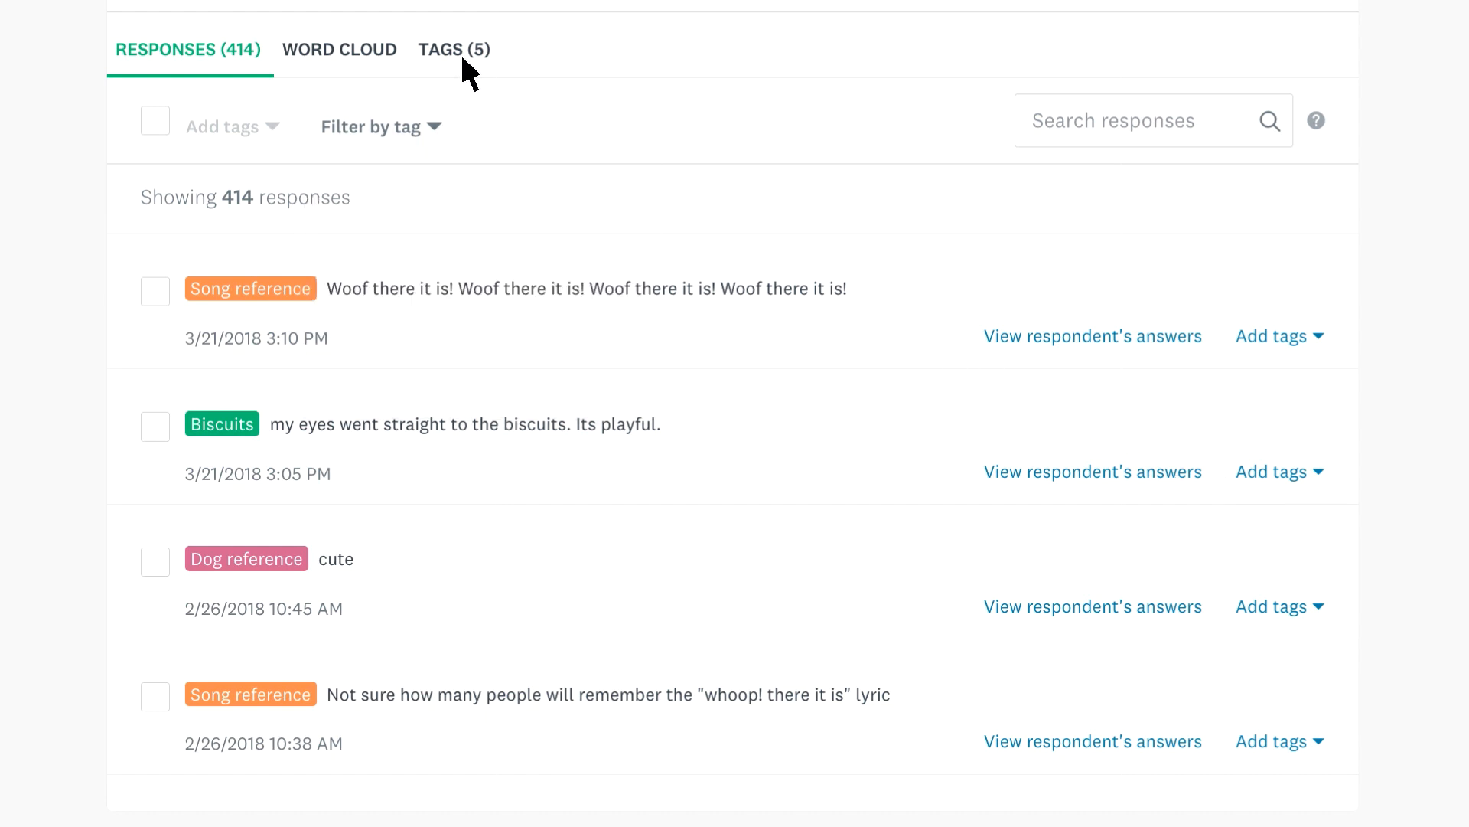
View the summary of all five tags and list the responses tagged Biscuits
{"action": "left_click", "coordinate": [455, 49]}
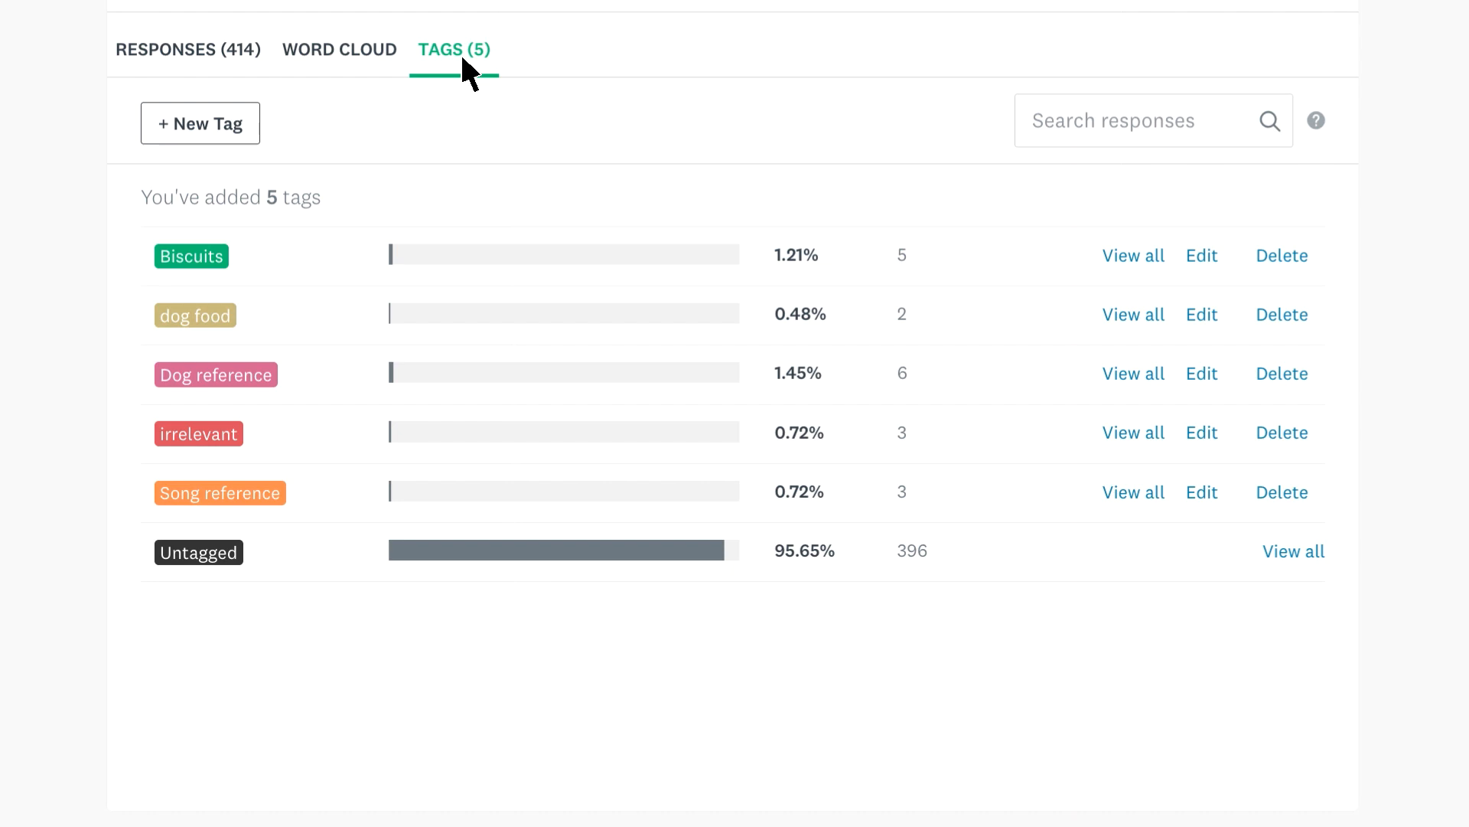
{"action": "mouse_move", "coordinate": [1133, 256]}
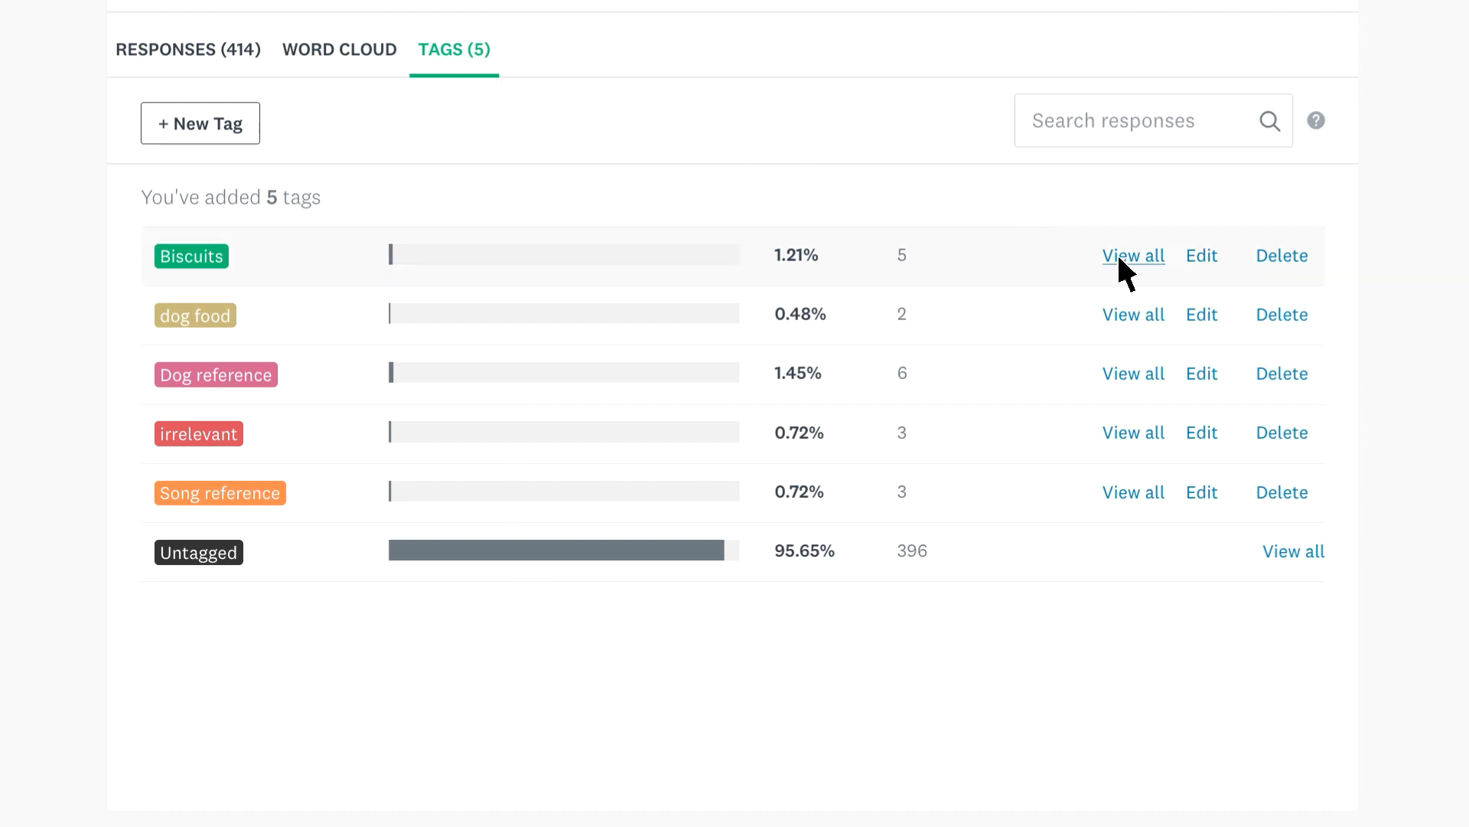
{"action": "left_click", "coordinate": [1133, 256]}
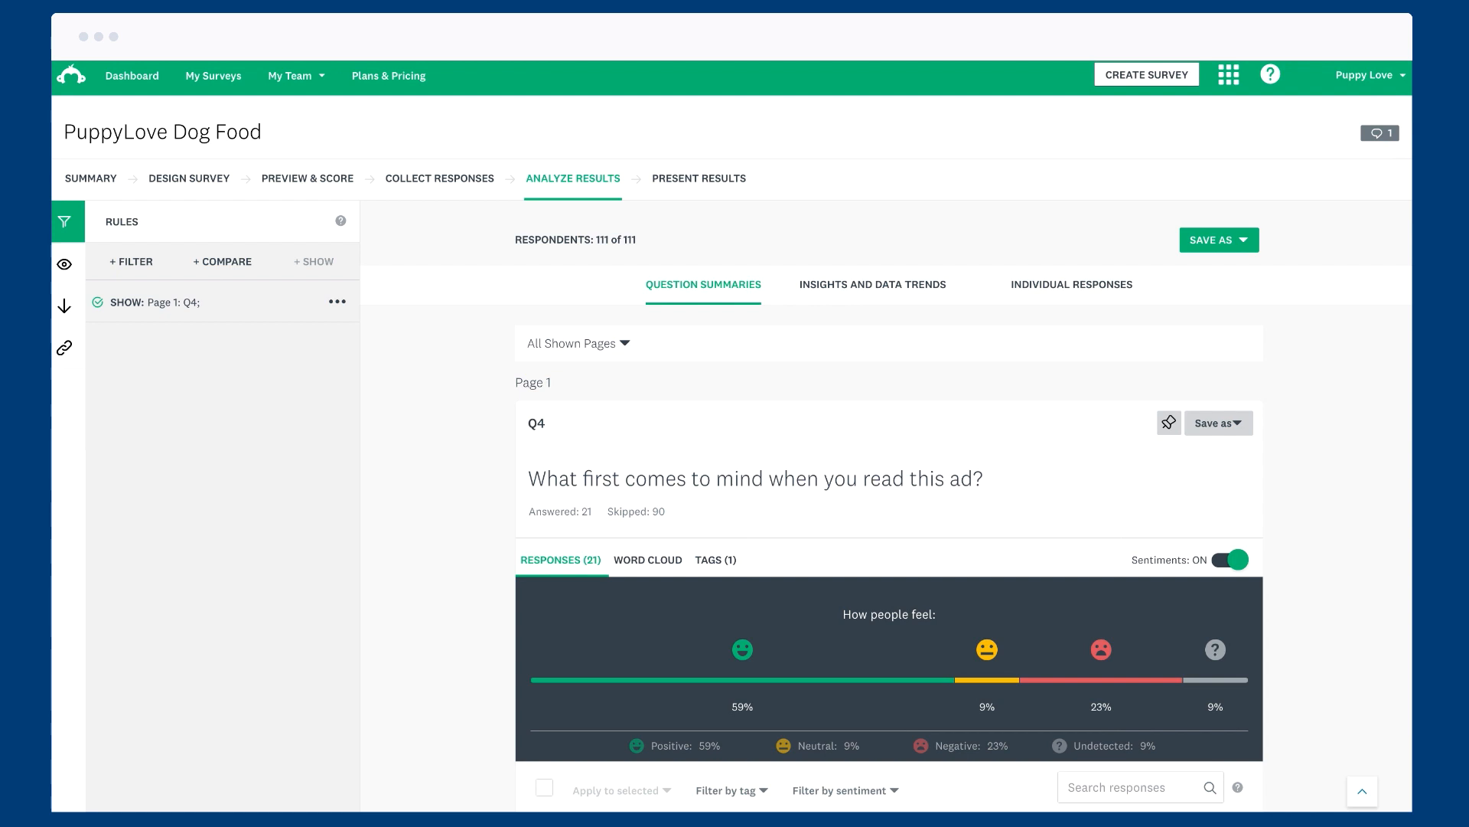
Turn the Sentiments toggle on for Q4, marking each answer by sentiment
{"action": "scroll", "scroll_direction": "down", "scroll_amount": 3}
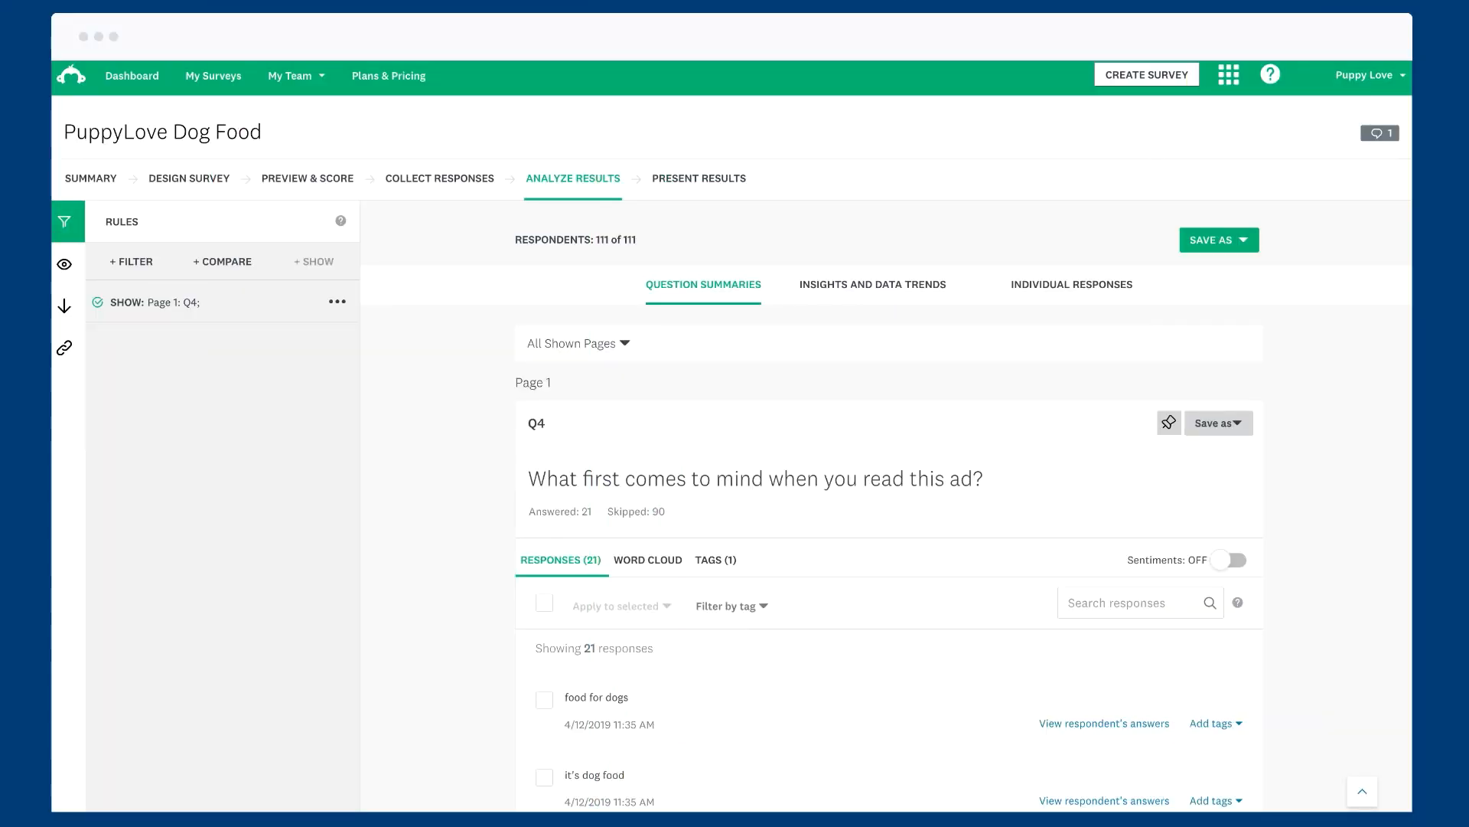
{"action": "scroll", "scroll_direction": "down", "scroll_amount": 3}
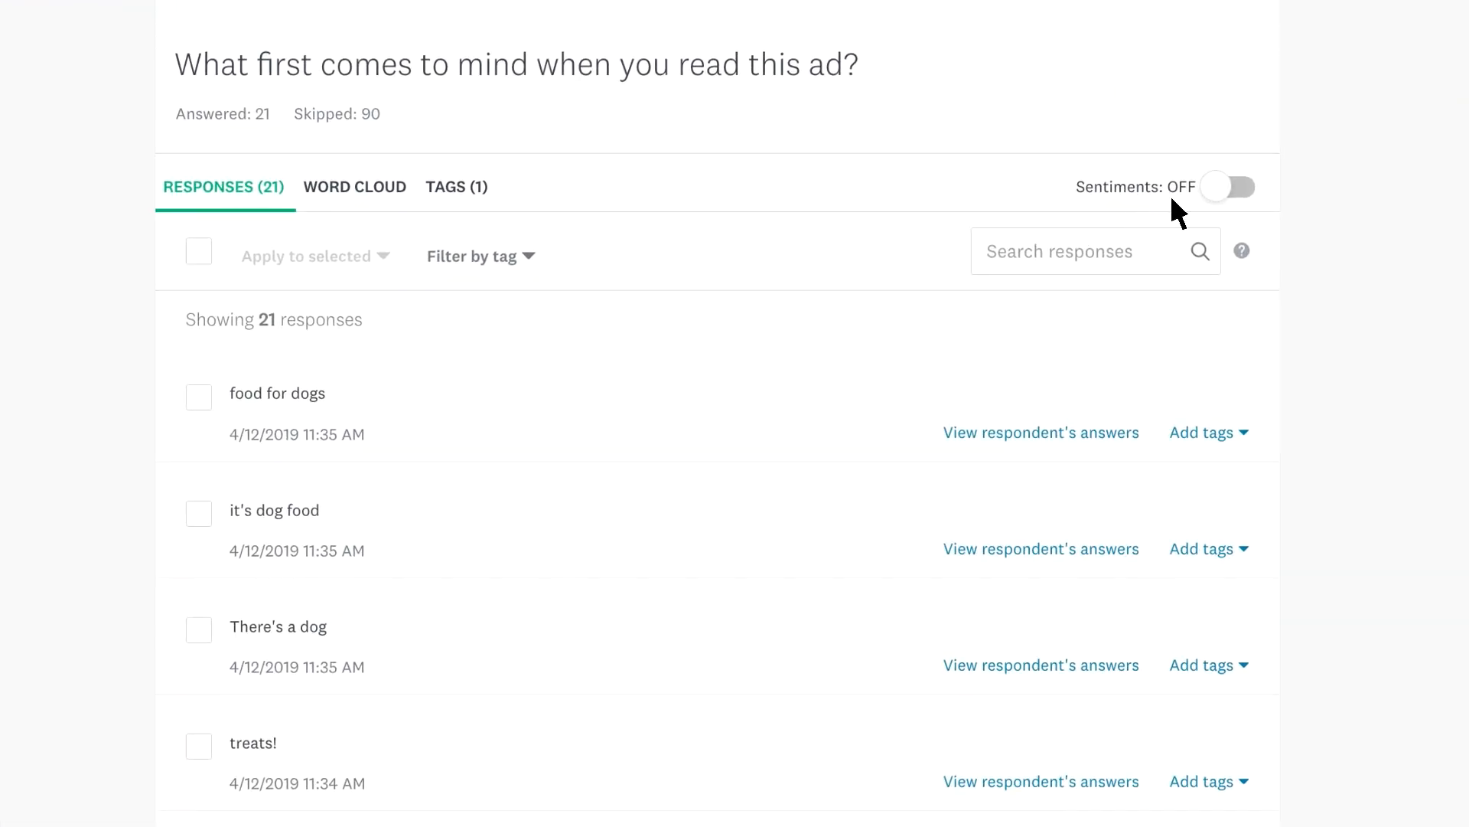
{"action": "left_click", "coordinate": [1227, 187]}
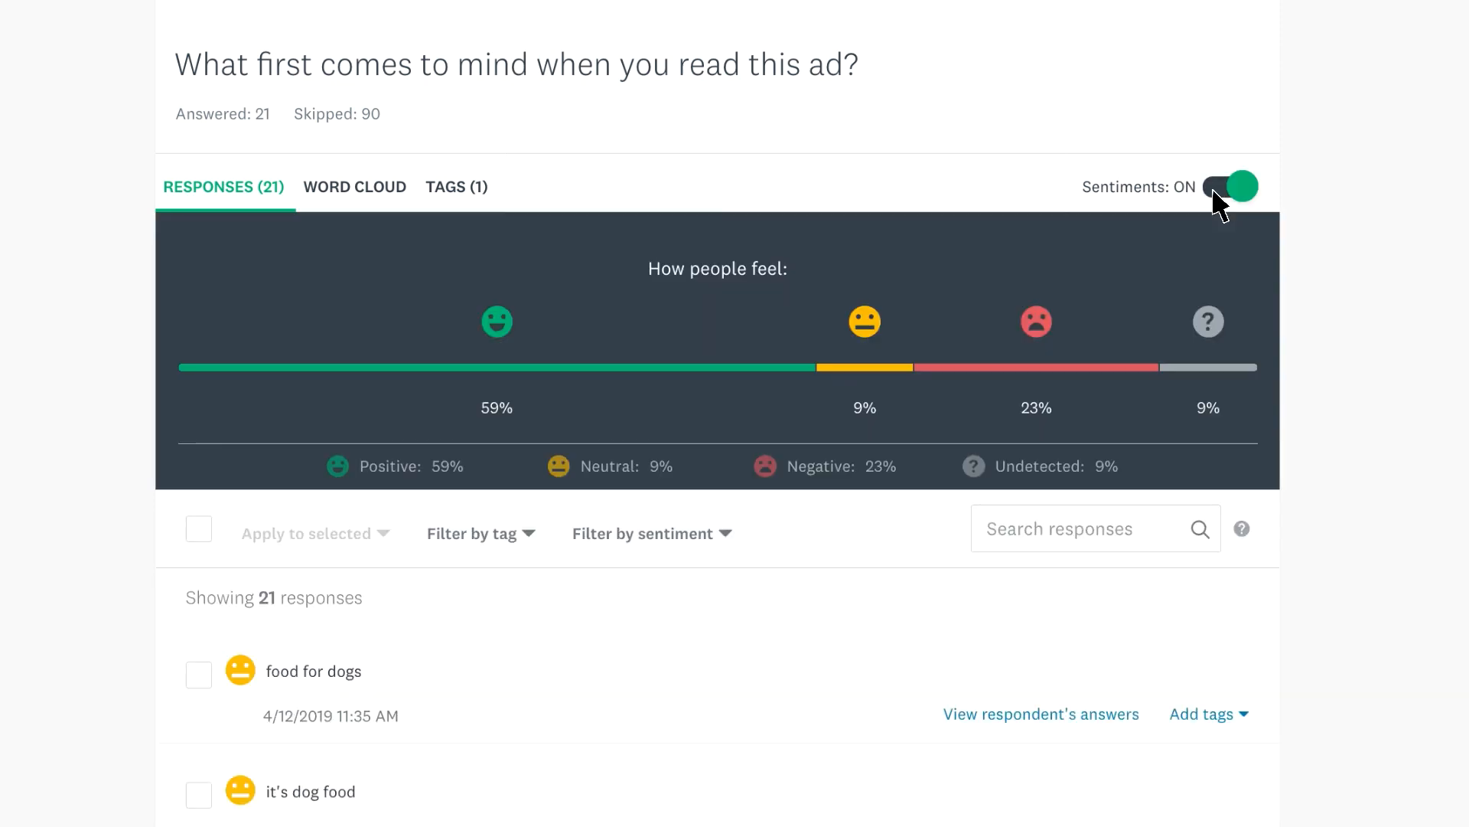
{"action": "scroll", "scroll_direction": "down", "scroll_amount": 3}
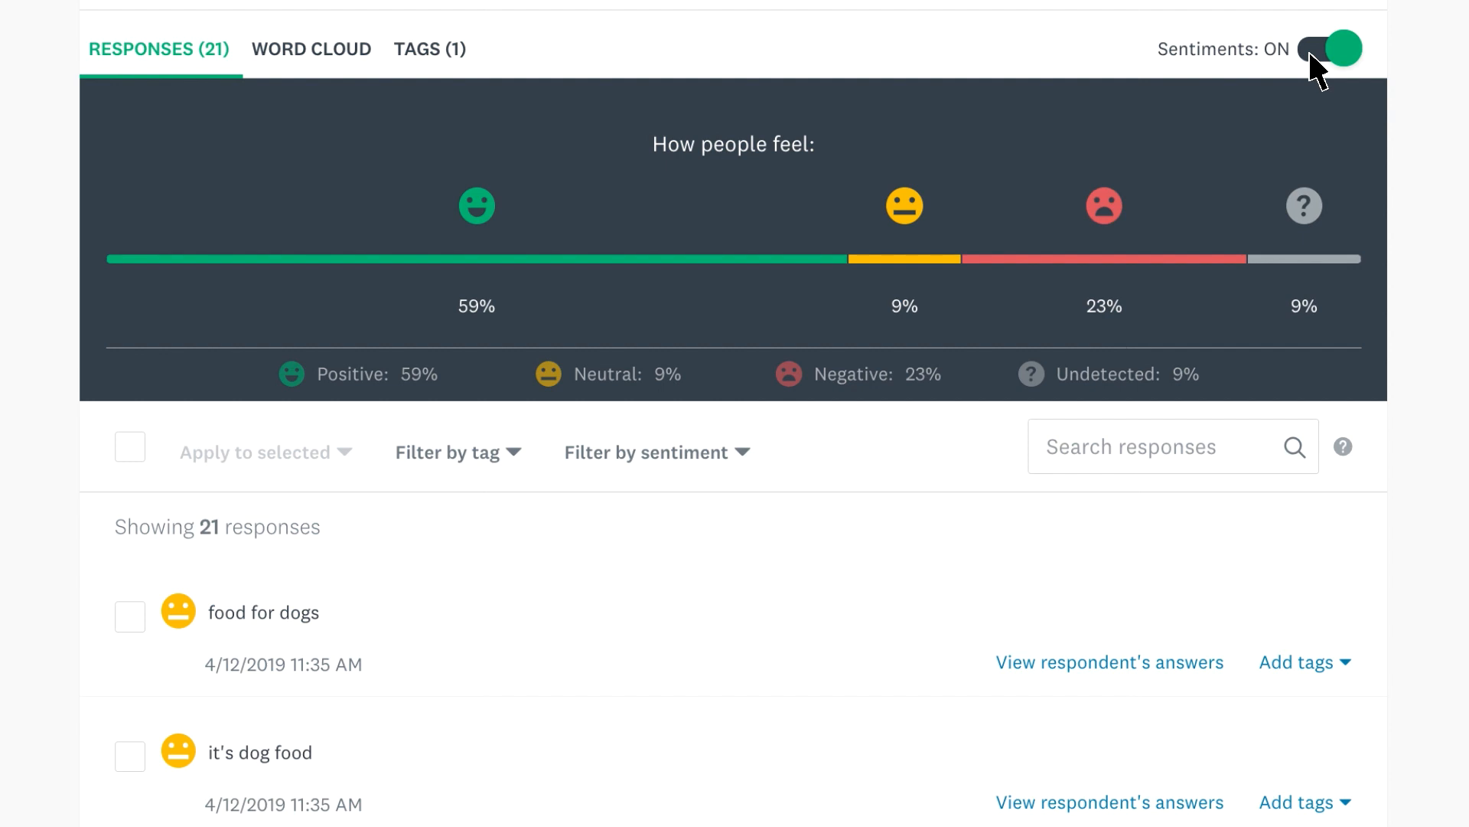
{"action": "left_click", "coordinate": [1104, 206]}
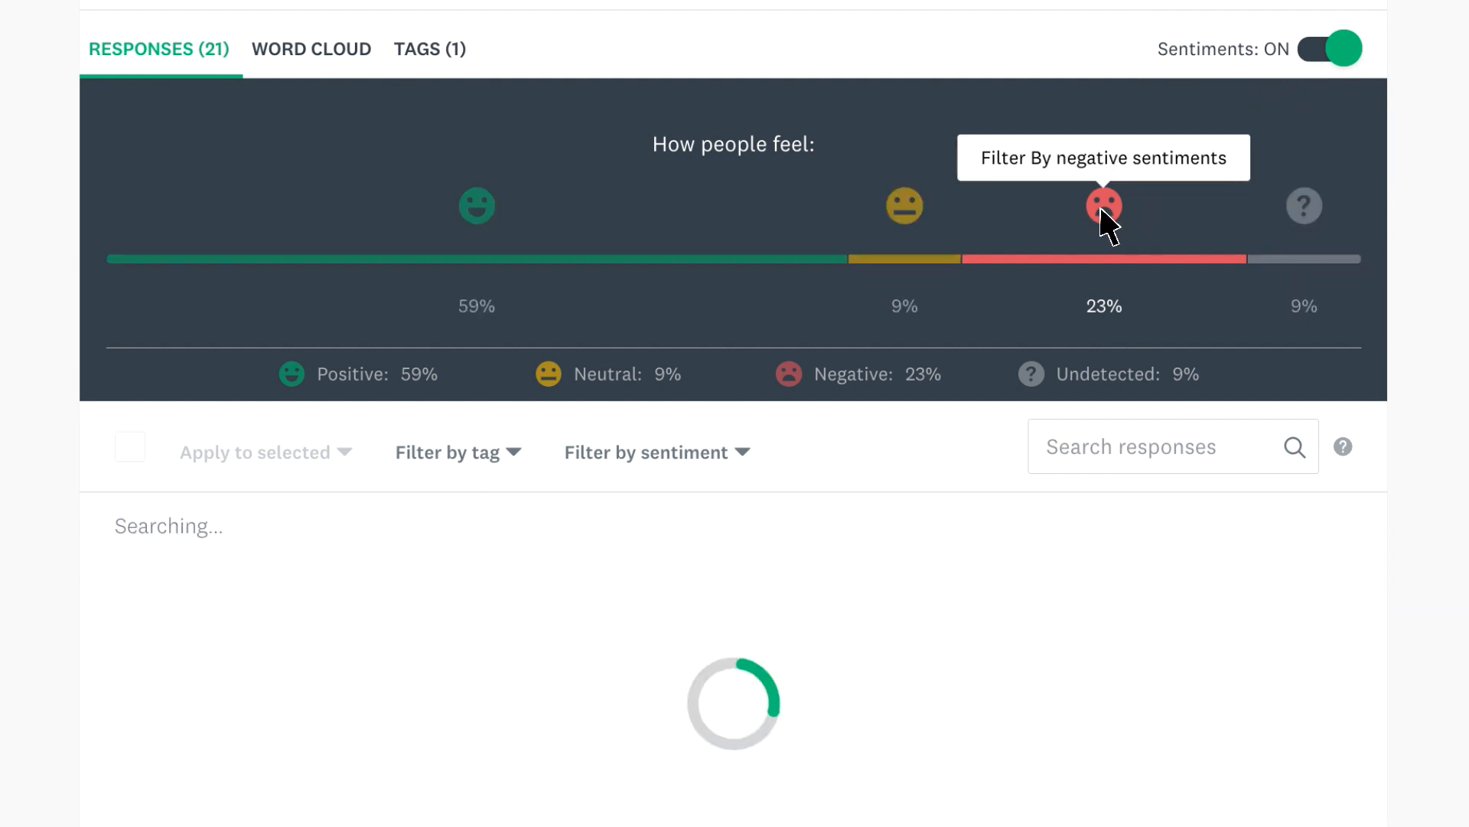
{"action": "left_click", "coordinate": [1102, 205]}
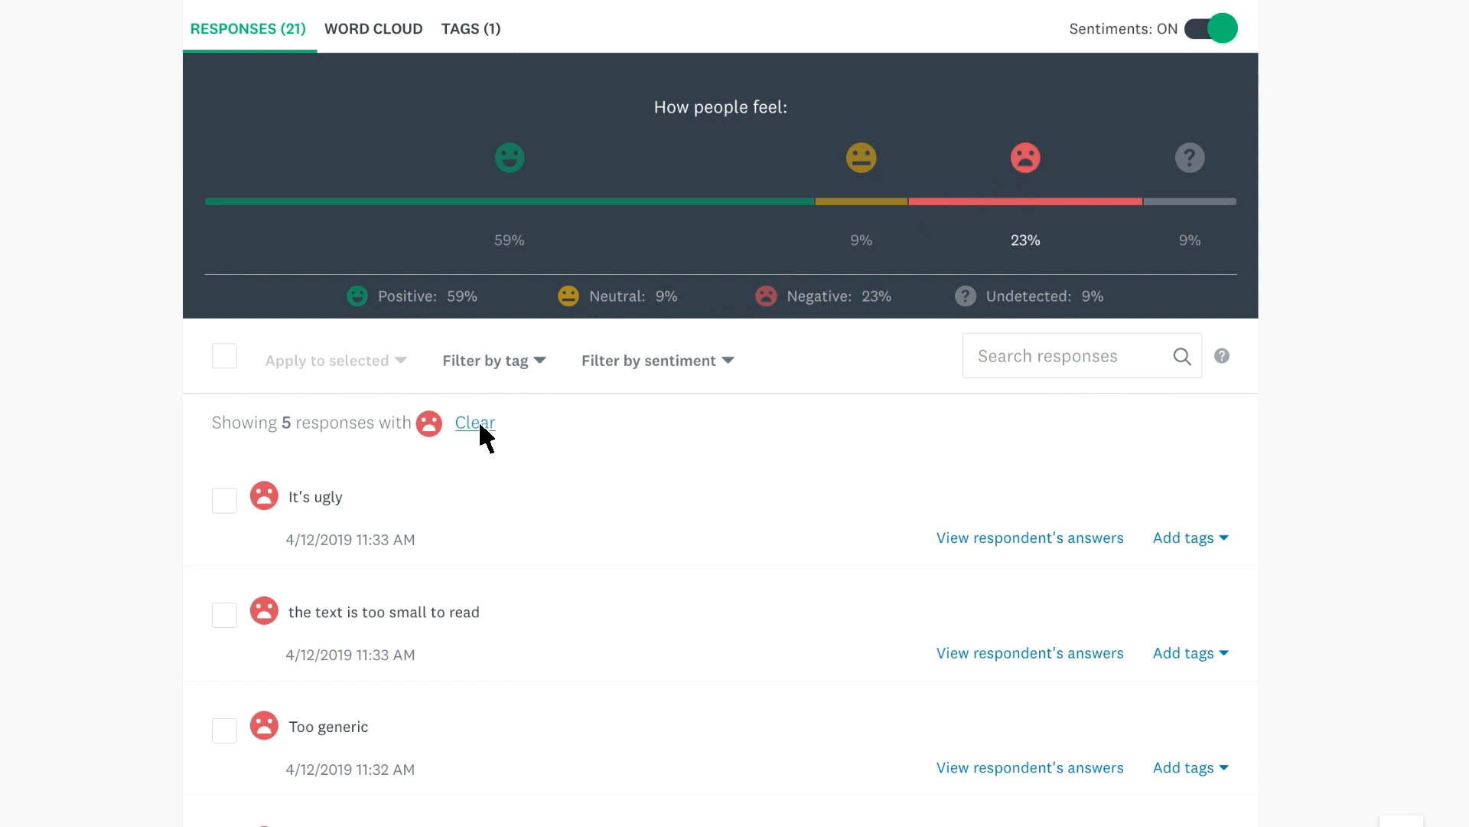
{"action": "left_click", "coordinate": [473, 423]}
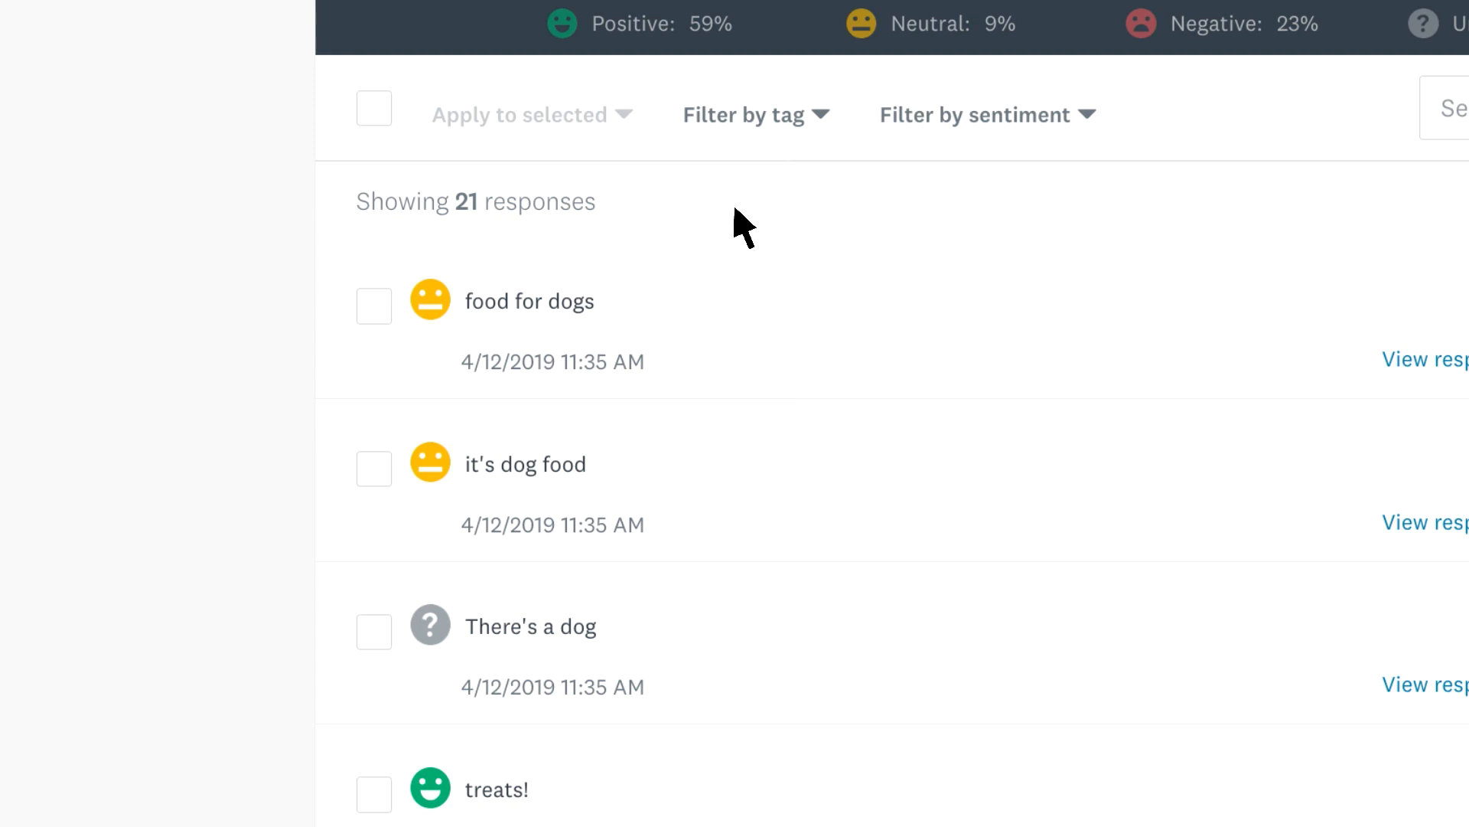
{"action": "mouse_move", "coordinate": [484, 578]}
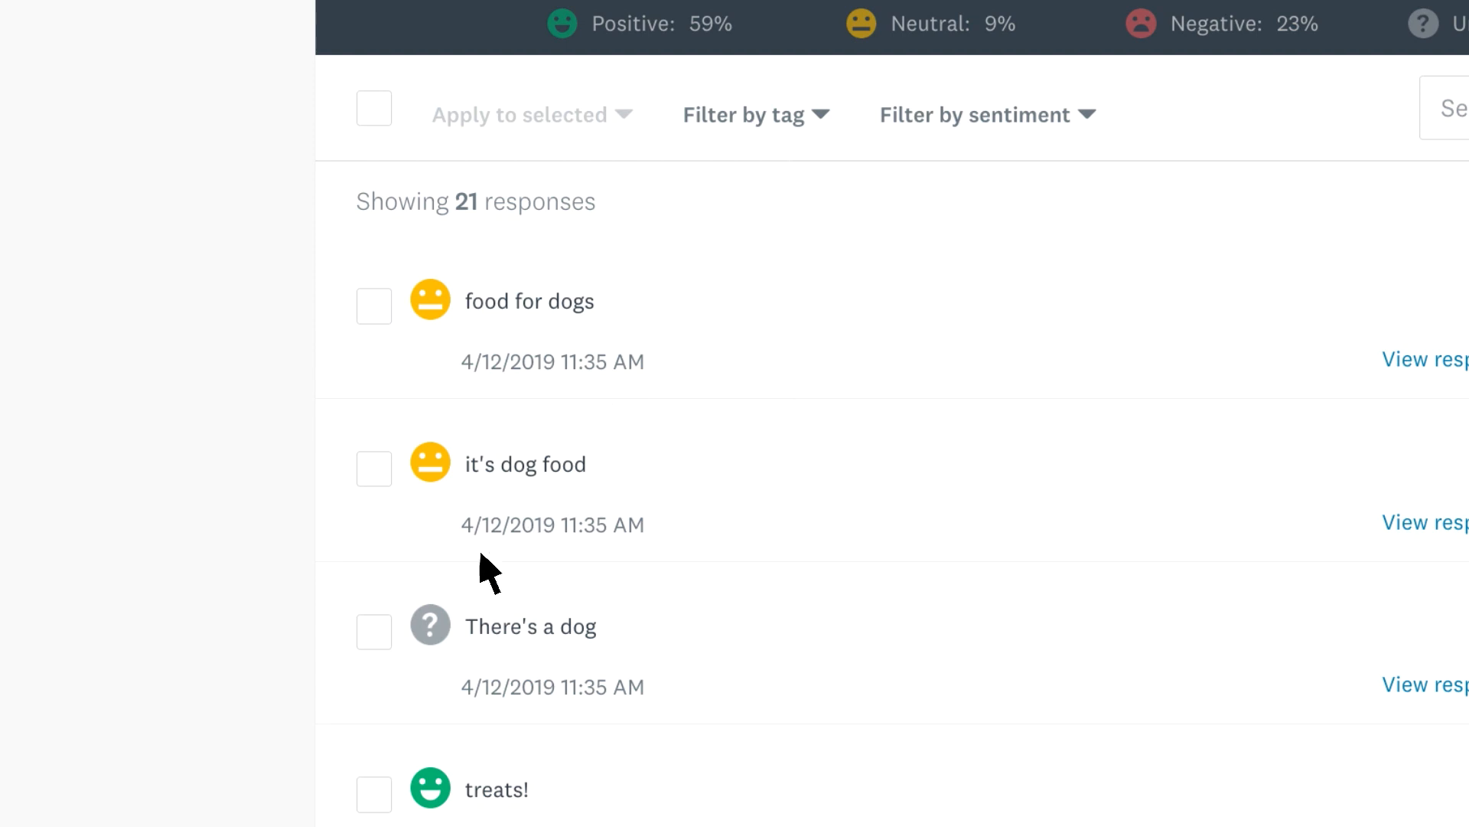
Mark the answer 'There's a dog' as neutral instead of undetected
{"action": "left_click", "coordinate": [428, 628]}
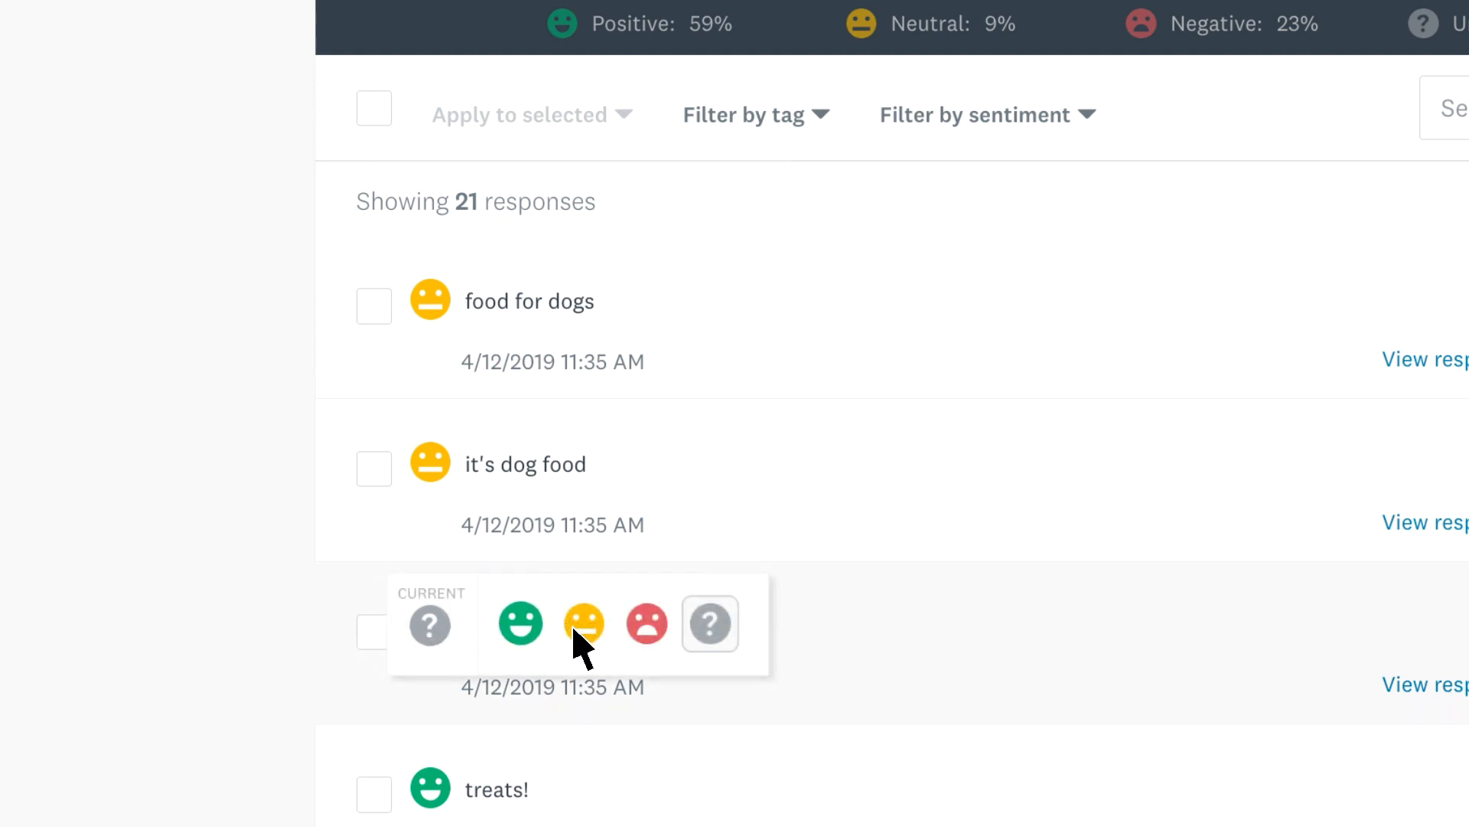
{"action": "left_click", "coordinate": [582, 624]}
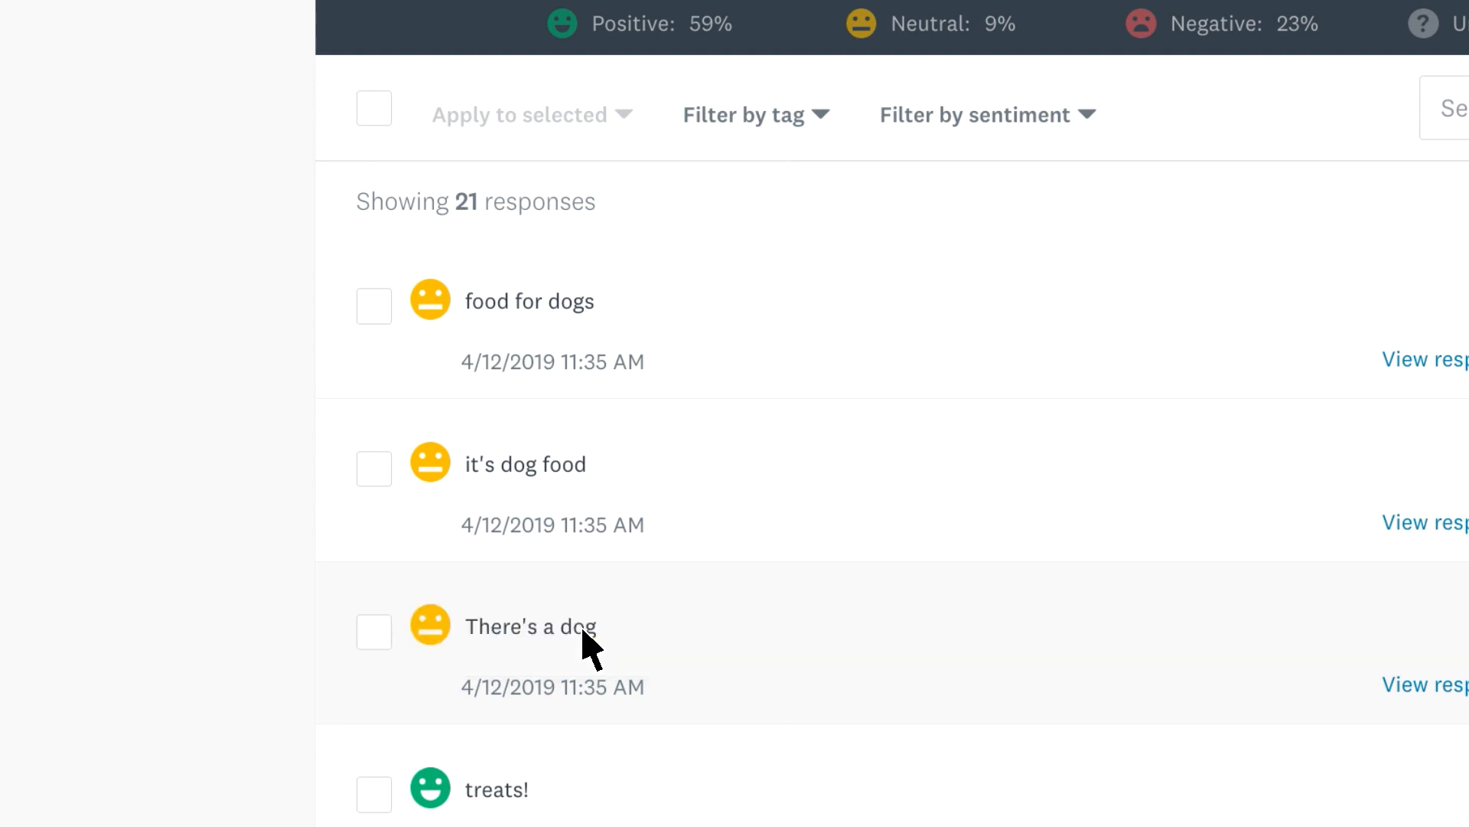